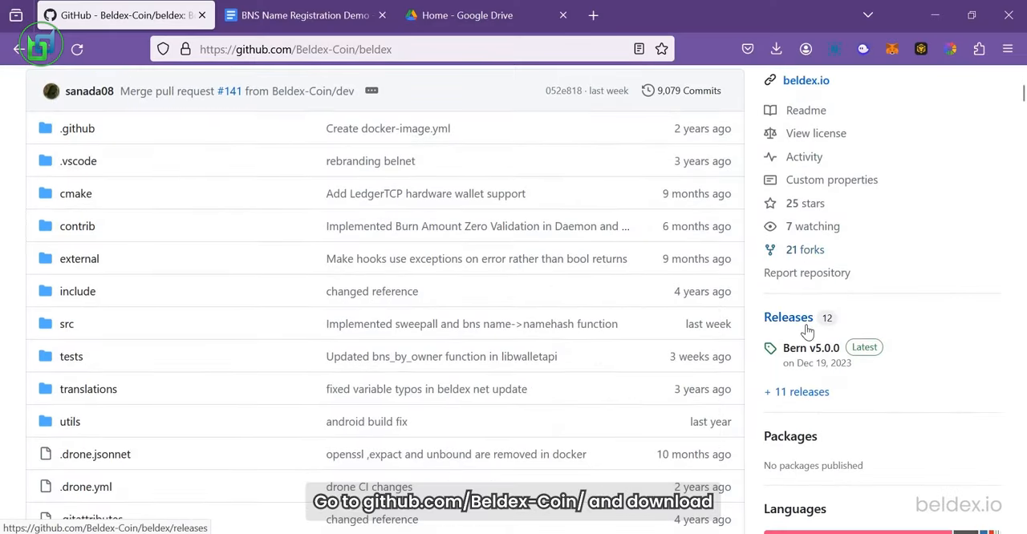
Open the Beldex Releases list and scroll down to the Bern v5.0.0 assets
click(787, 316)
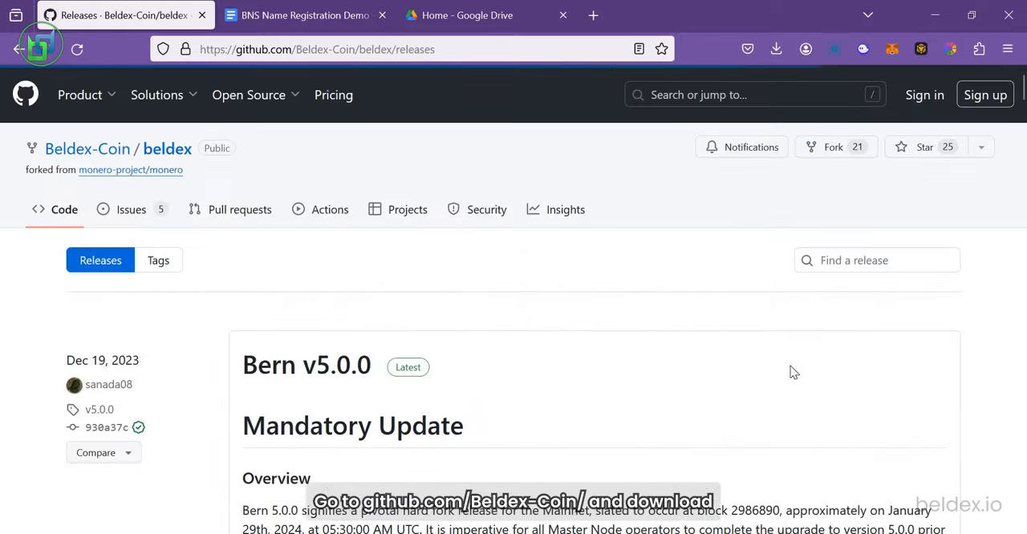
scroll(down, 3)
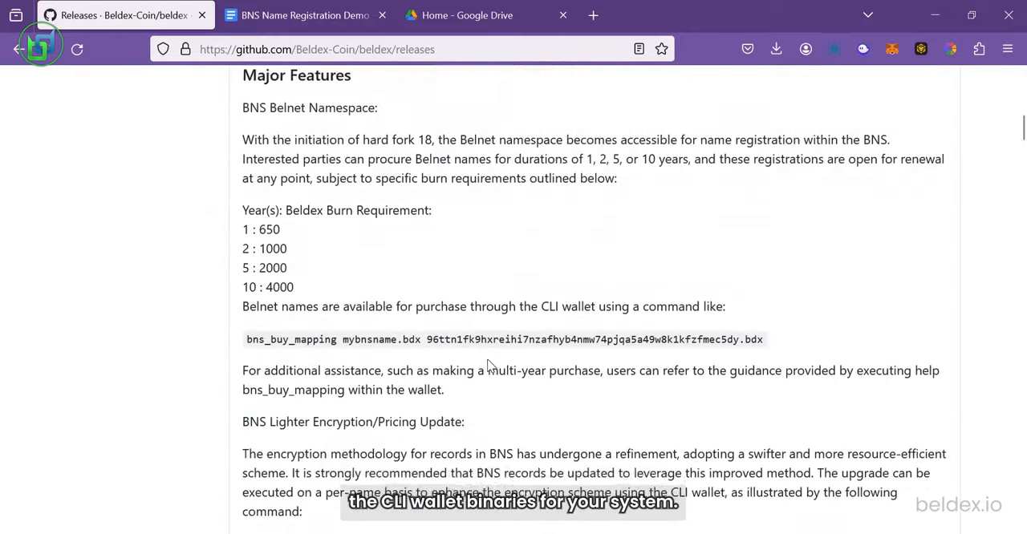
scroll(down, 3)
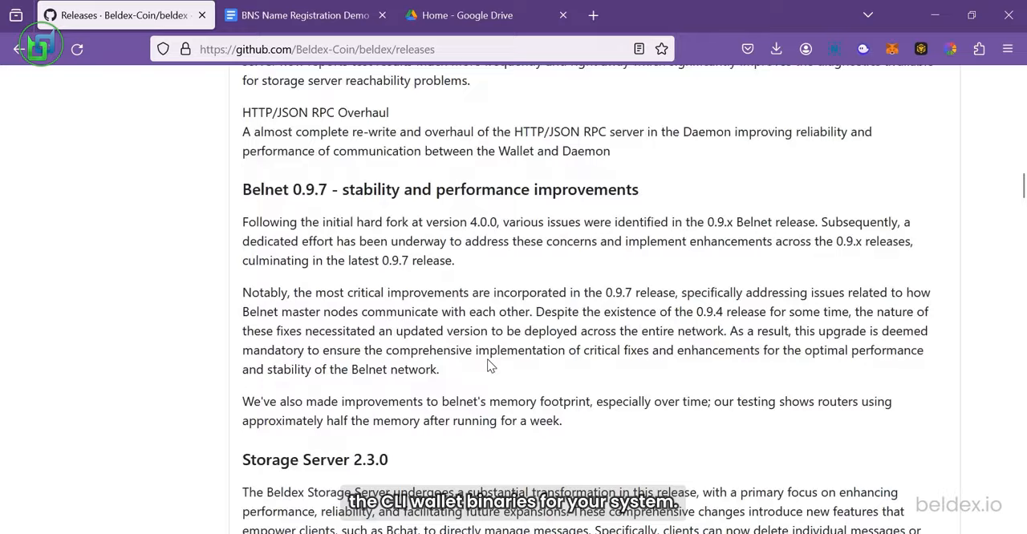
scroll(down, 3)
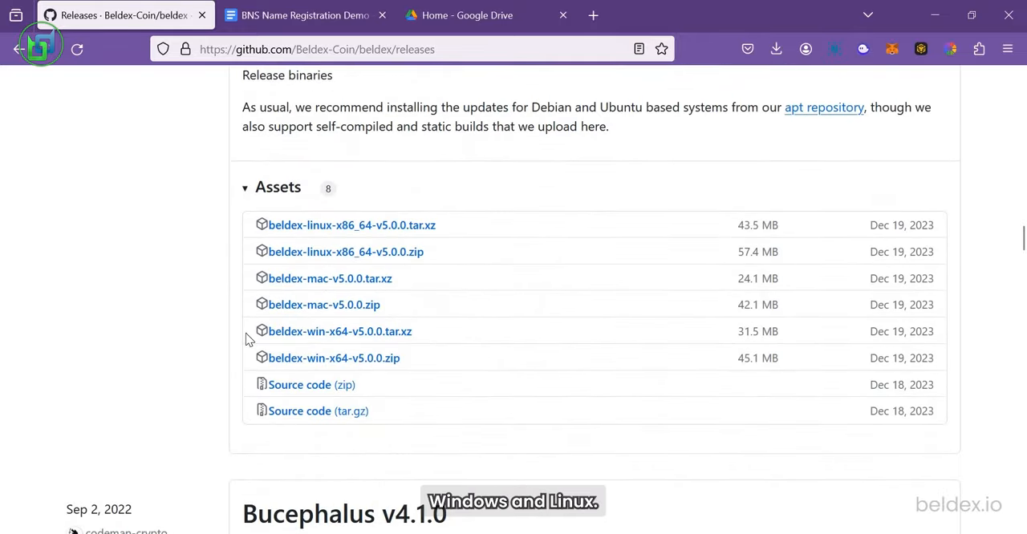
mouse_move(251, 369)
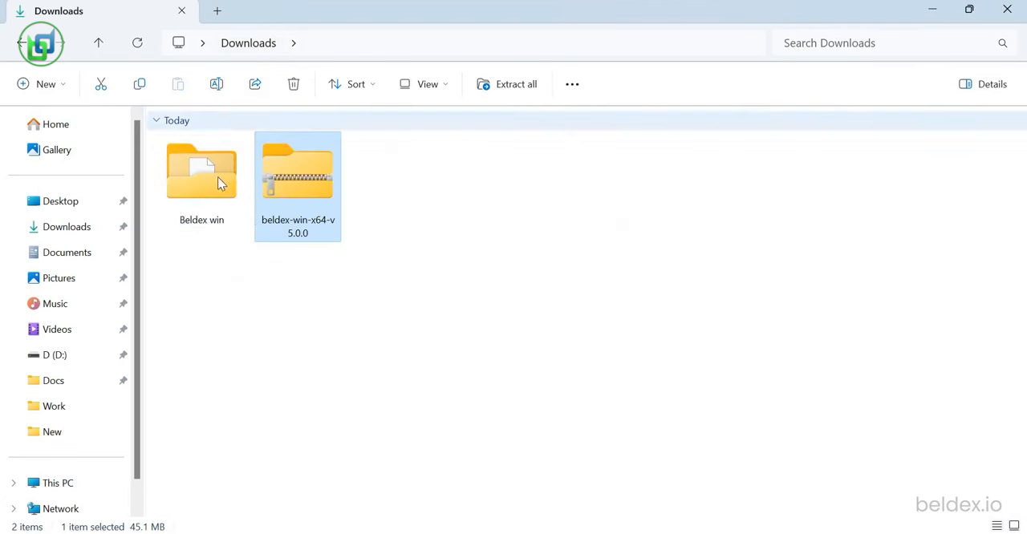
Open the Beldex win folder and launch cmd from its address bar
double_click(201, 171)
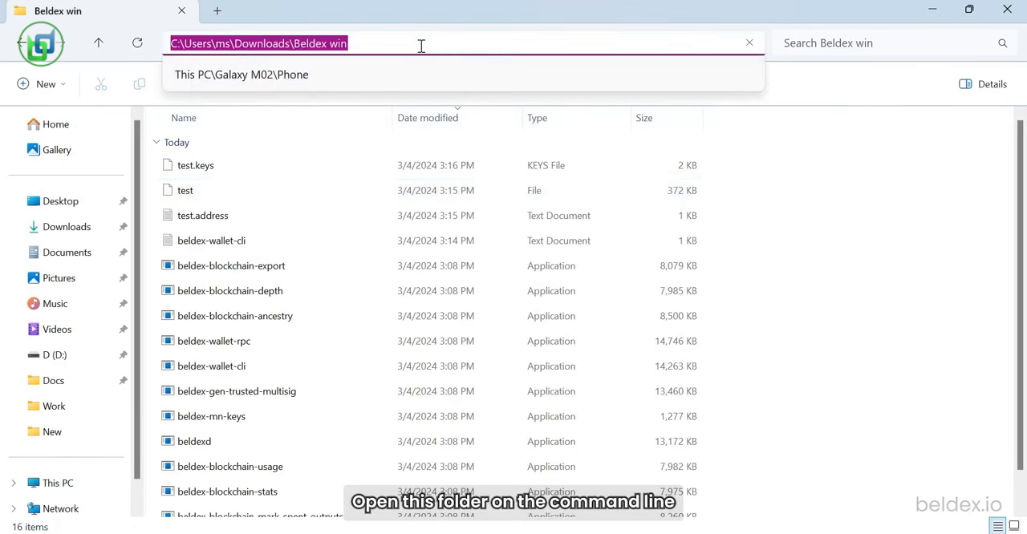
text(cmd)
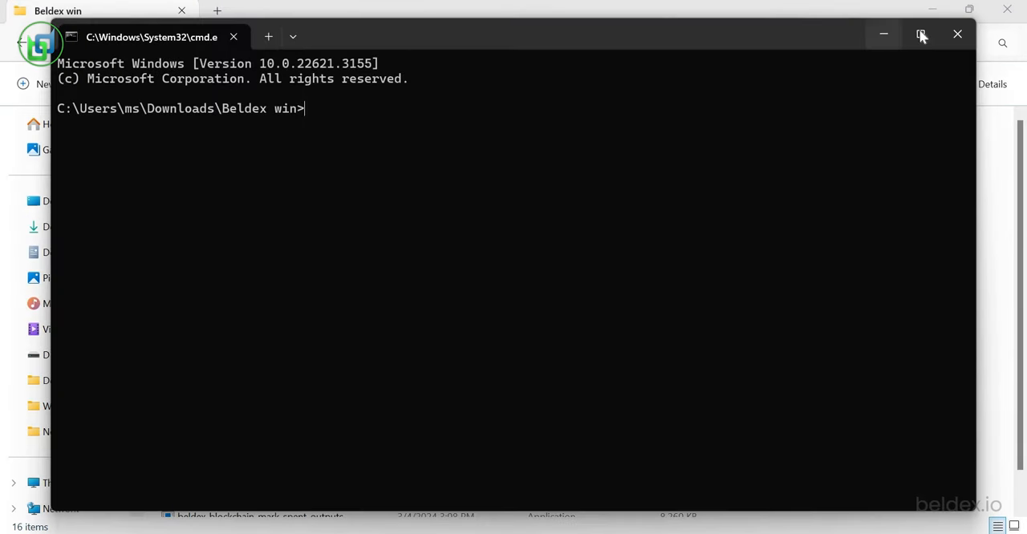
Maximize the terminal and type beldex-wallet-cli.exe --daemon-address explorer.beldex.io
click(921, 34)
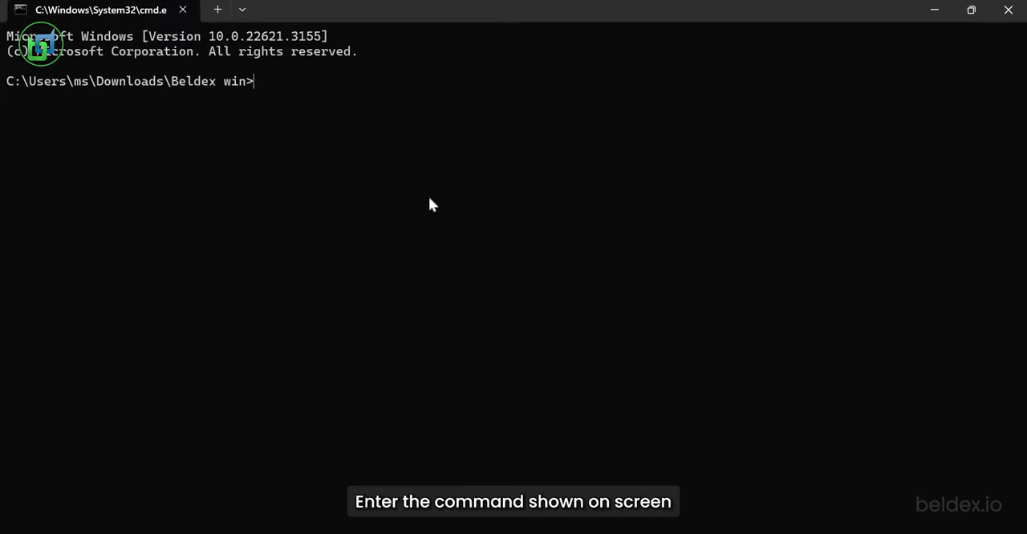
text(beldex)
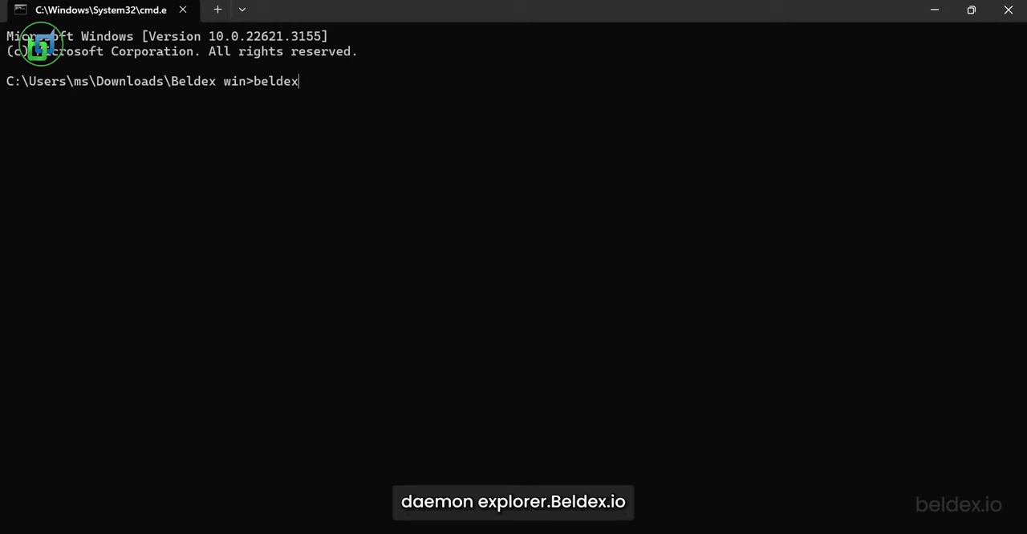
text(-wallet-)
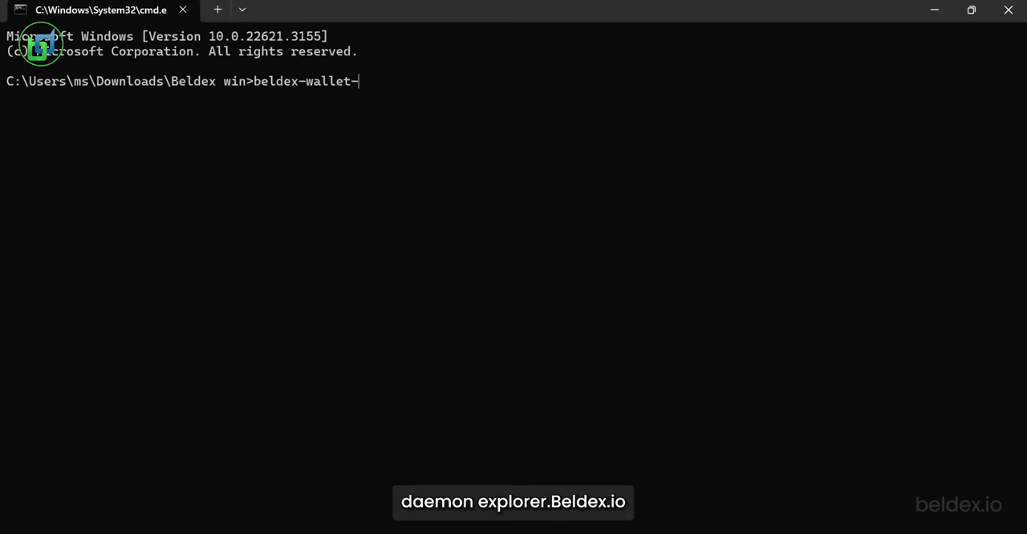
text(cli.exe)
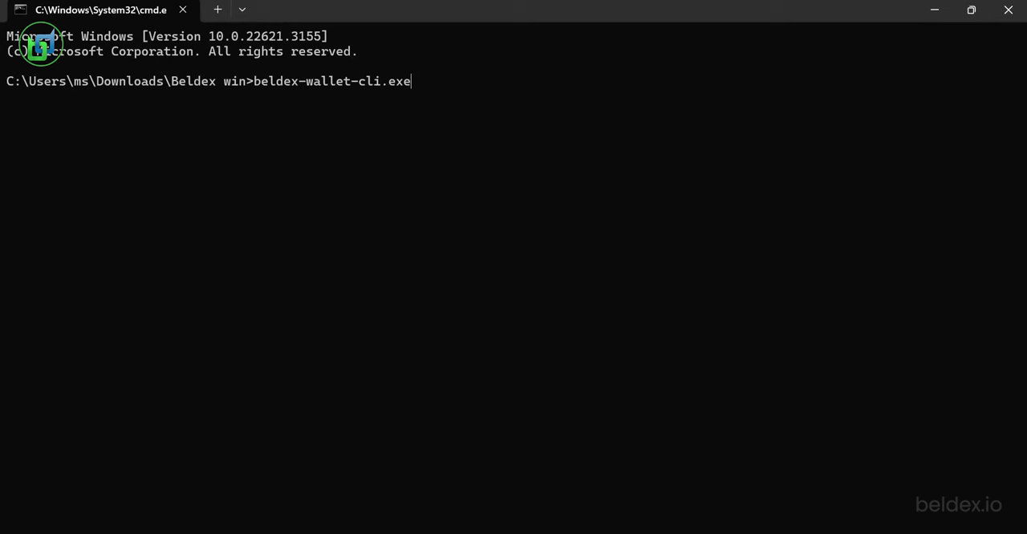
text(--daemo)
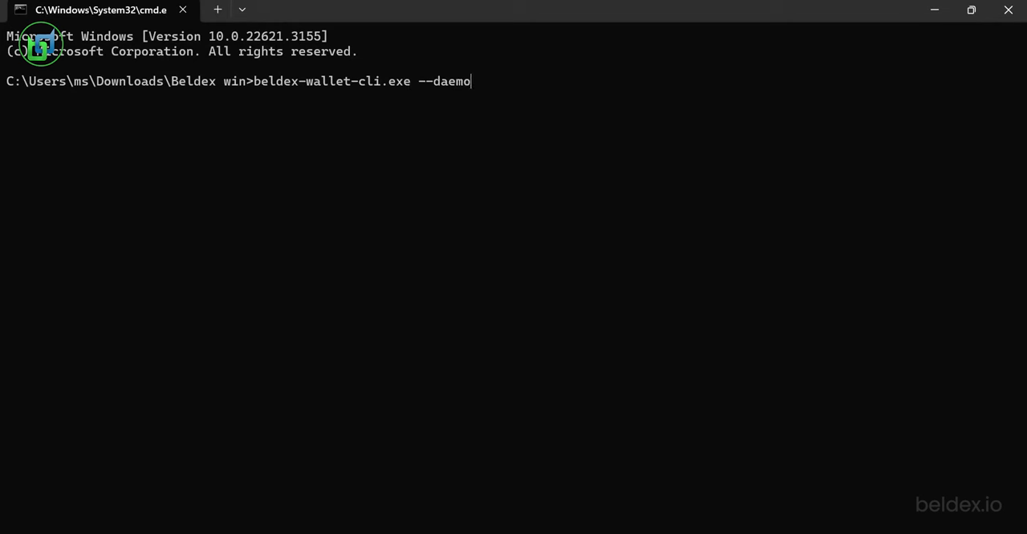
text(n-)
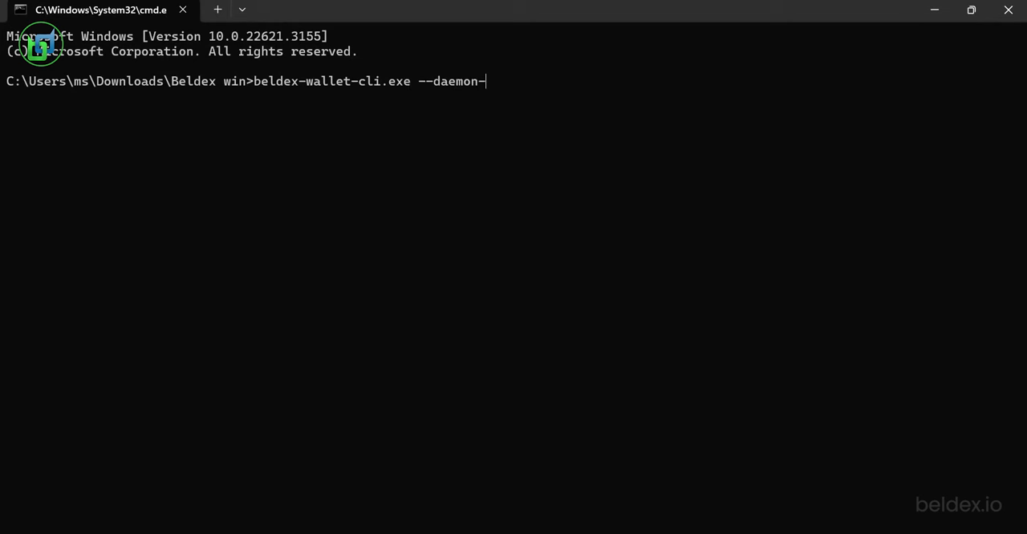
text(address expl)
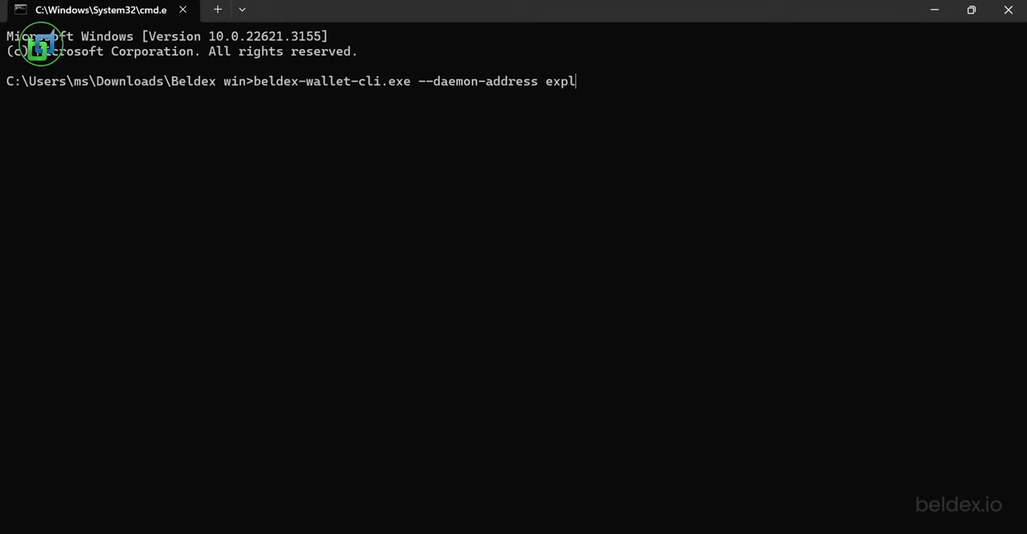
text(orer.beldex.io)
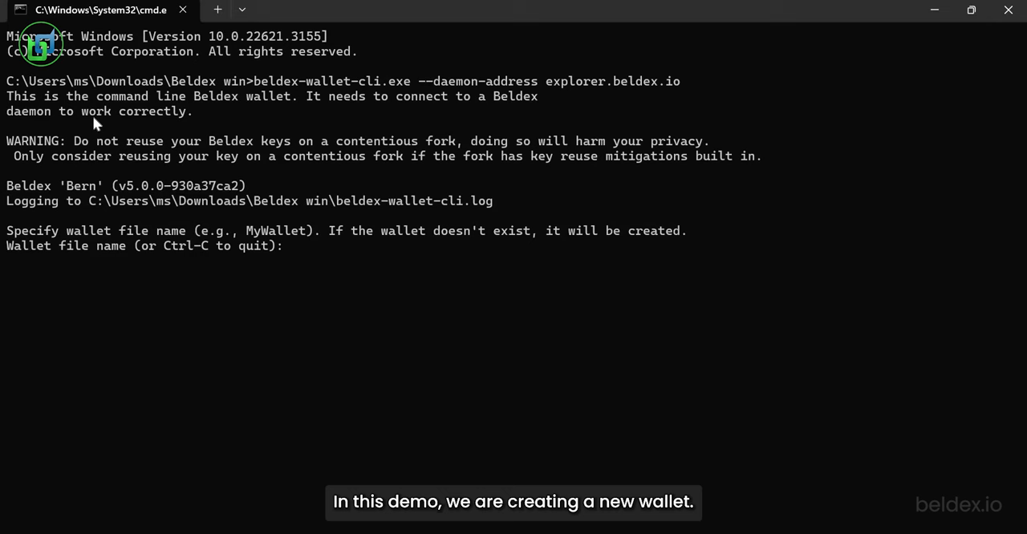
mouse_move(334, 301)
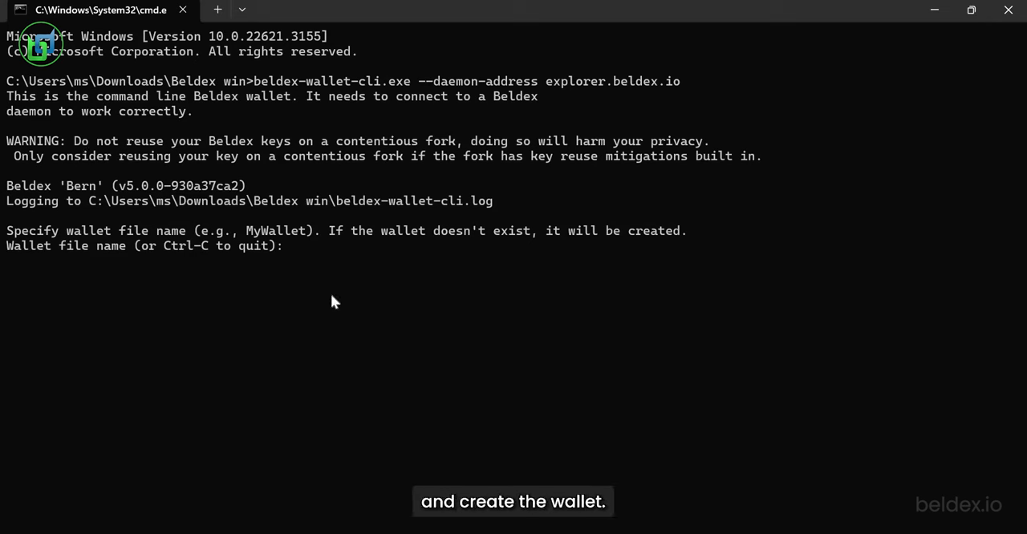
Create a new wallet named 'Shawn', confirm with y, and pick English (1) seed
text(Shawn)
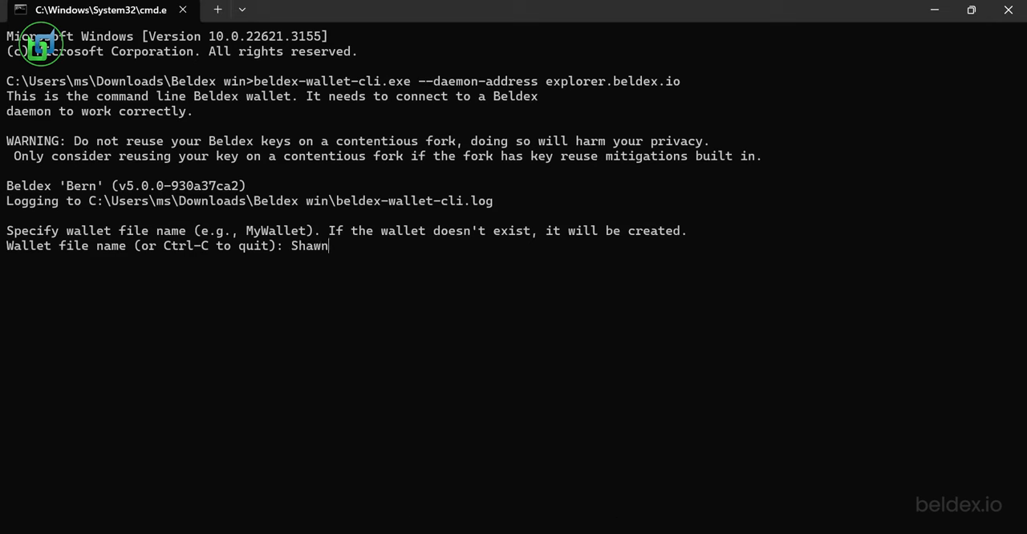
key(Return)
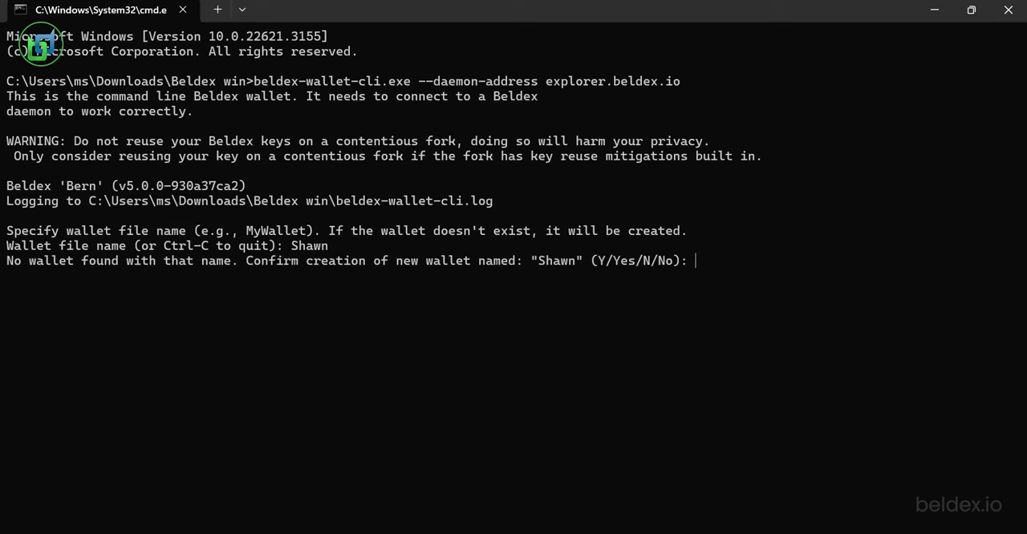
text(y)
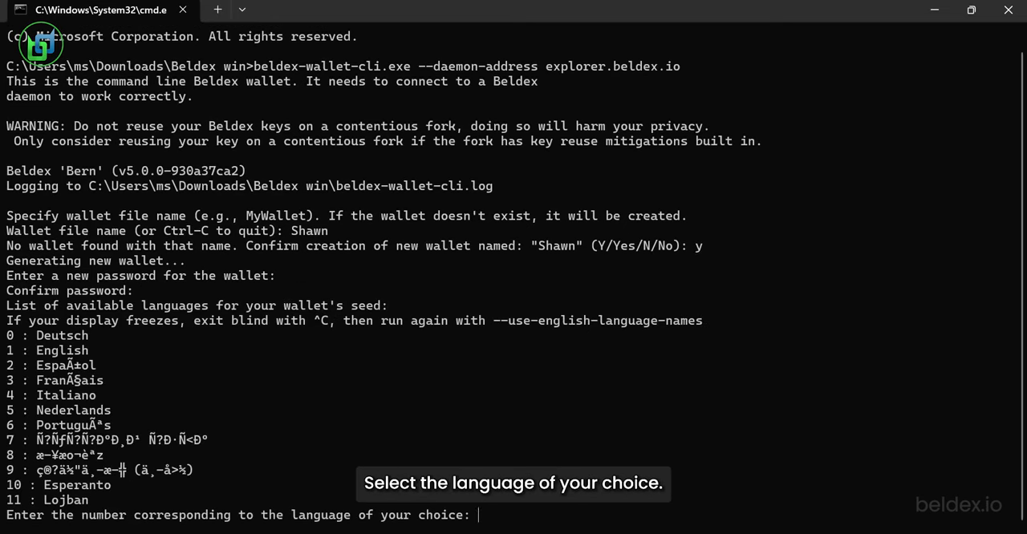
text(1)
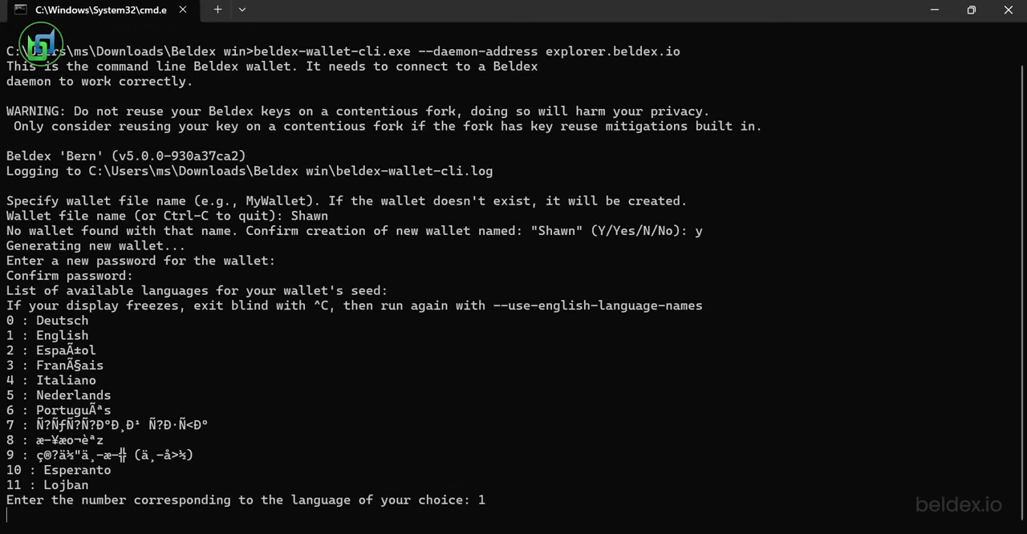
Confirm English, let the wallet generate and sync, and scroll through the output
key(Return)
text(y)
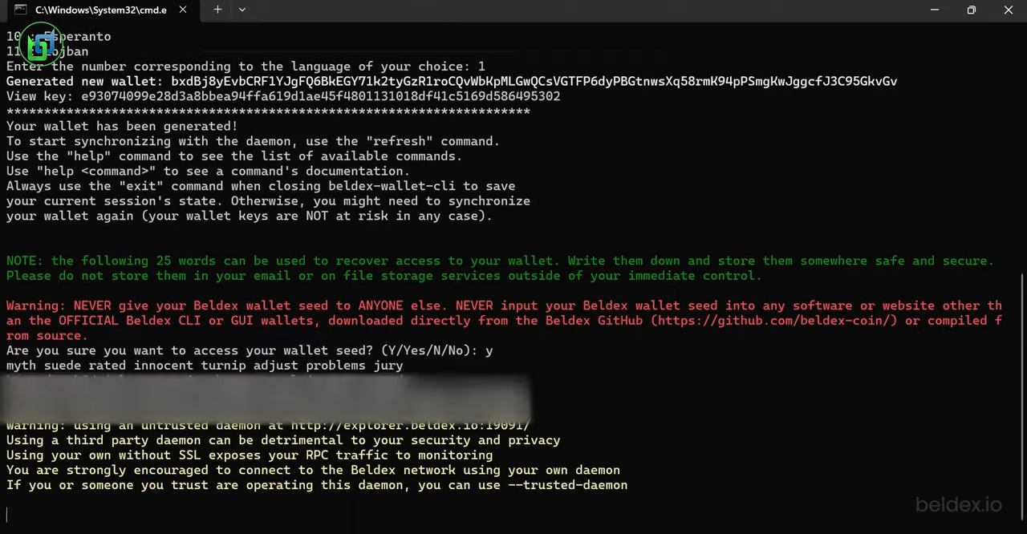
scroll(down, 3)
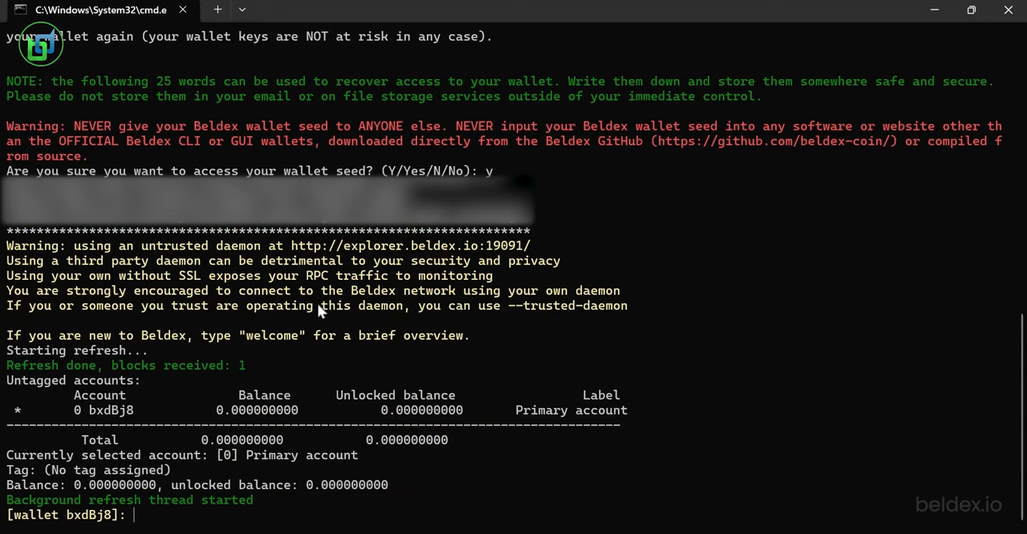
text(hel)
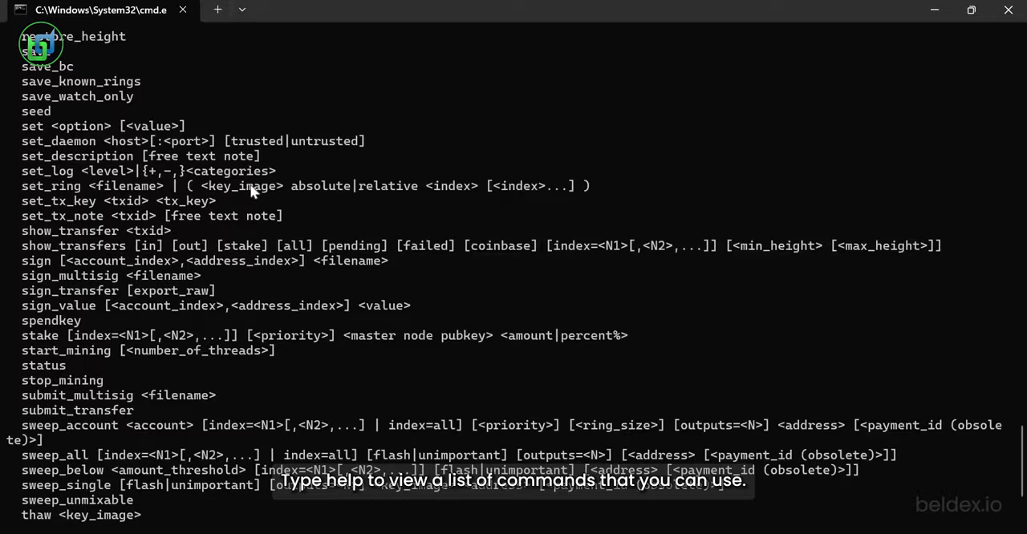
scroll(up, 3)
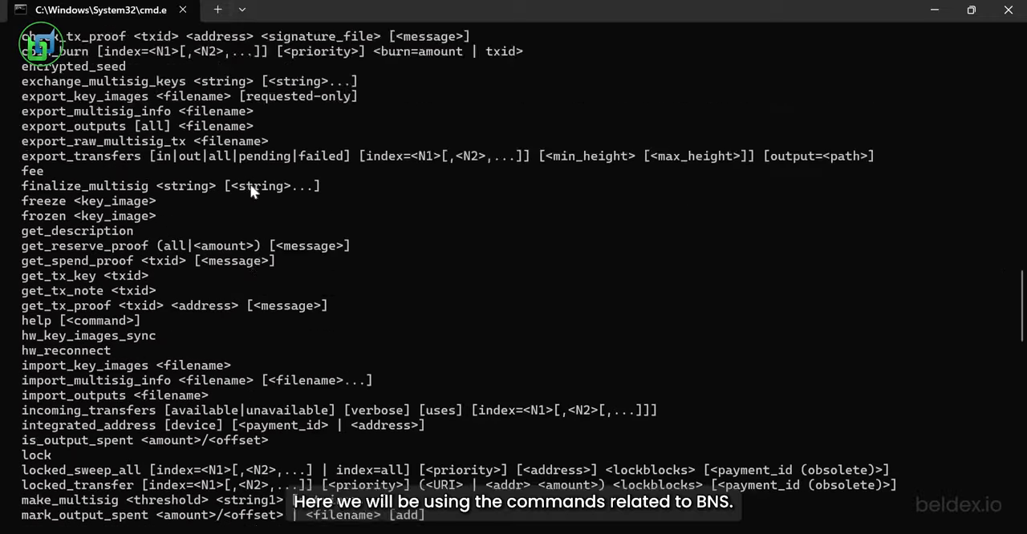
scroll(up, 3)
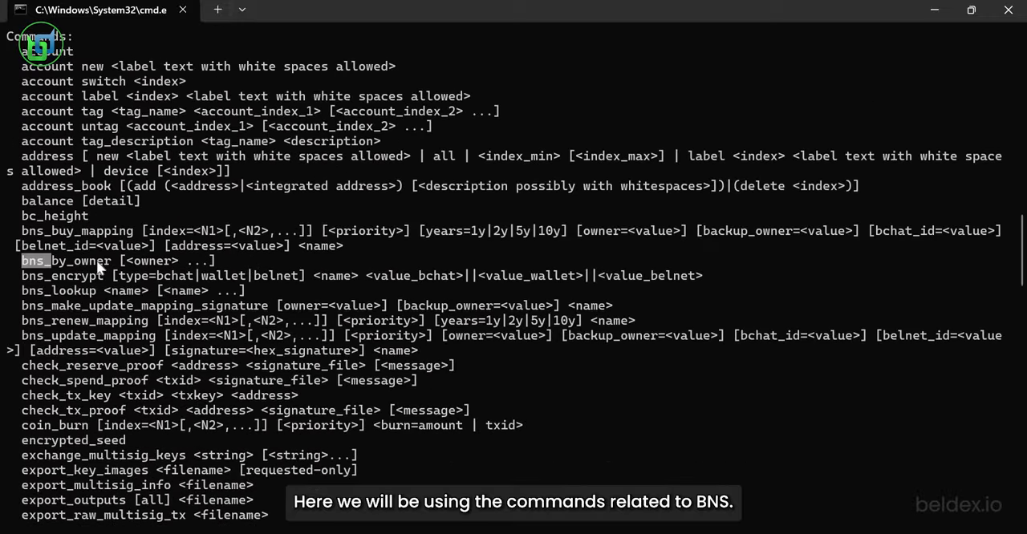
scroll(down, 3)
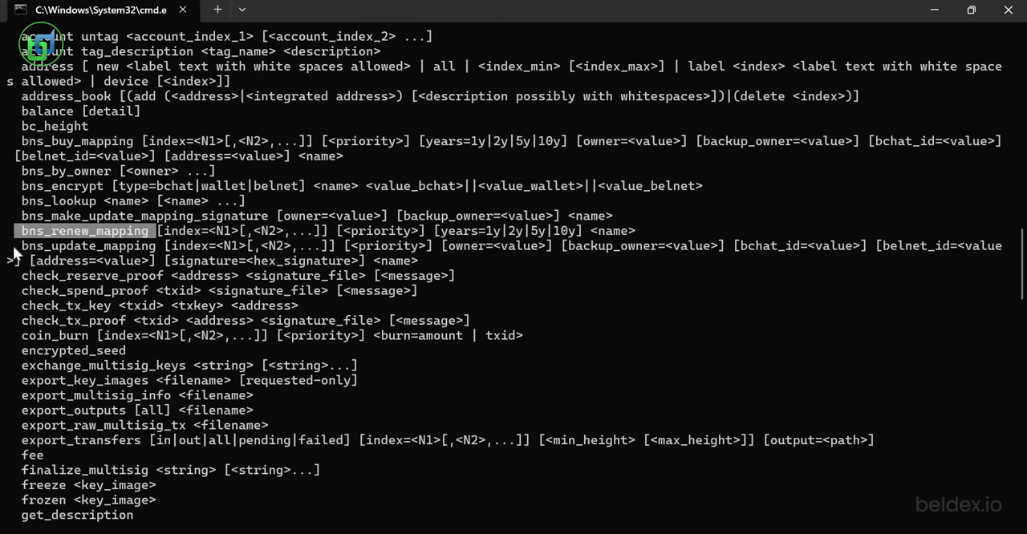
scroll(down, 3)
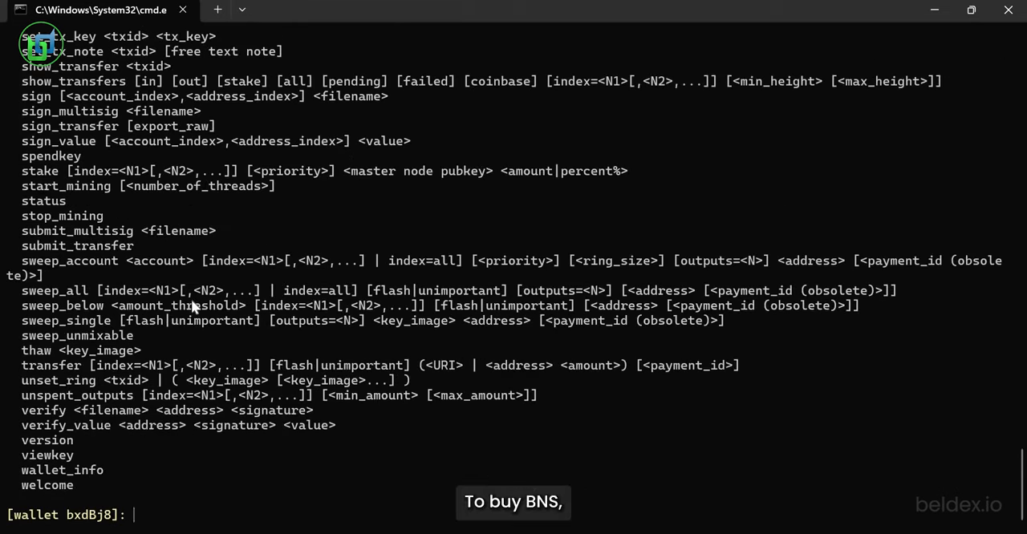
mouse_move(194, 494)
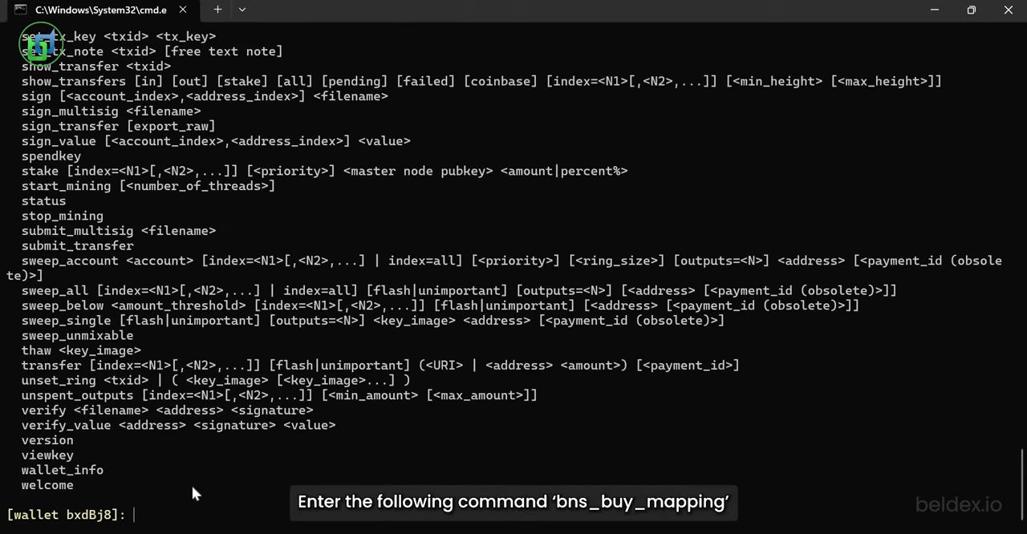
Run bns_buy_mapping without arguments to display its usage
text(bns)
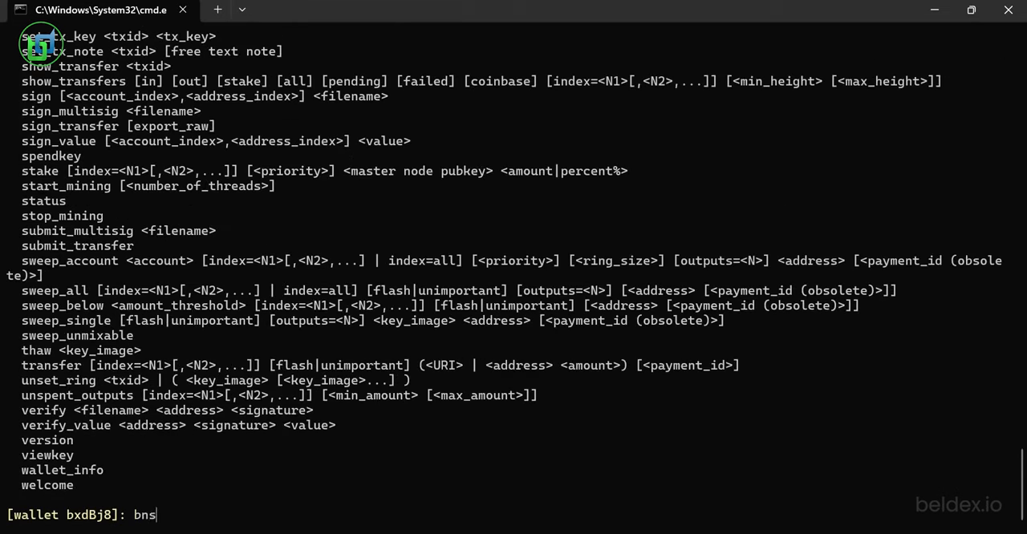
text(_buy_map)
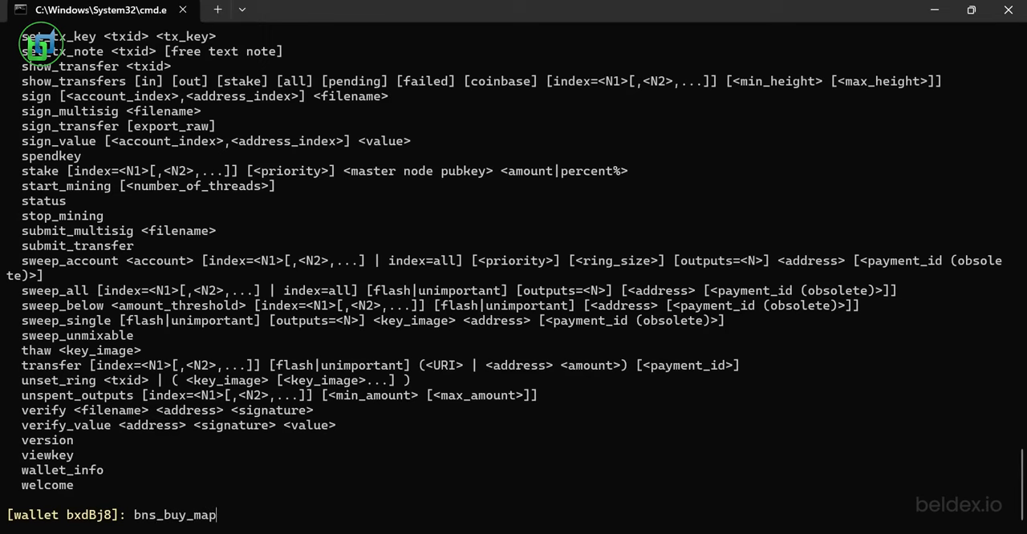
key(Return)
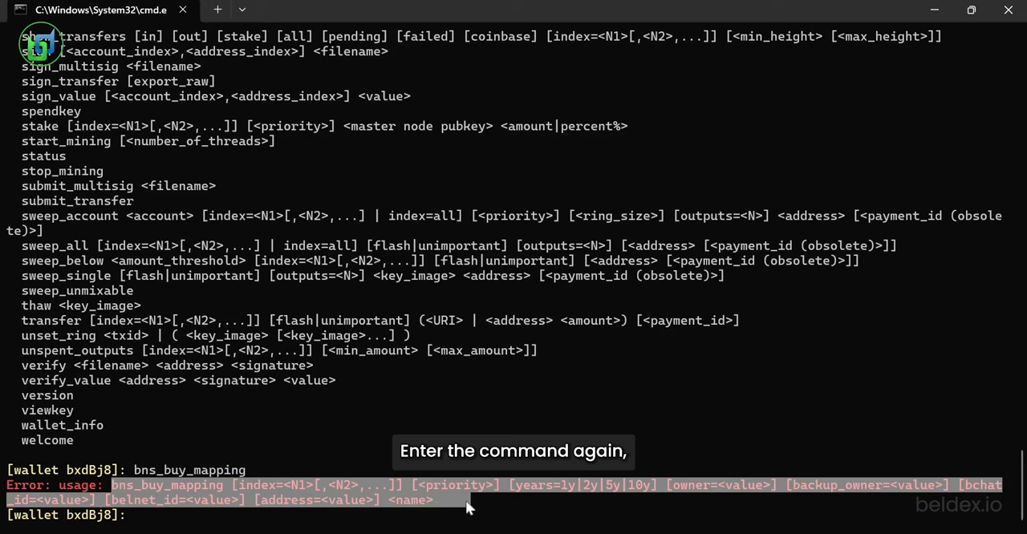
Start the purchase command with years=1y and the owner parameter
text(bns_buy_mapping)
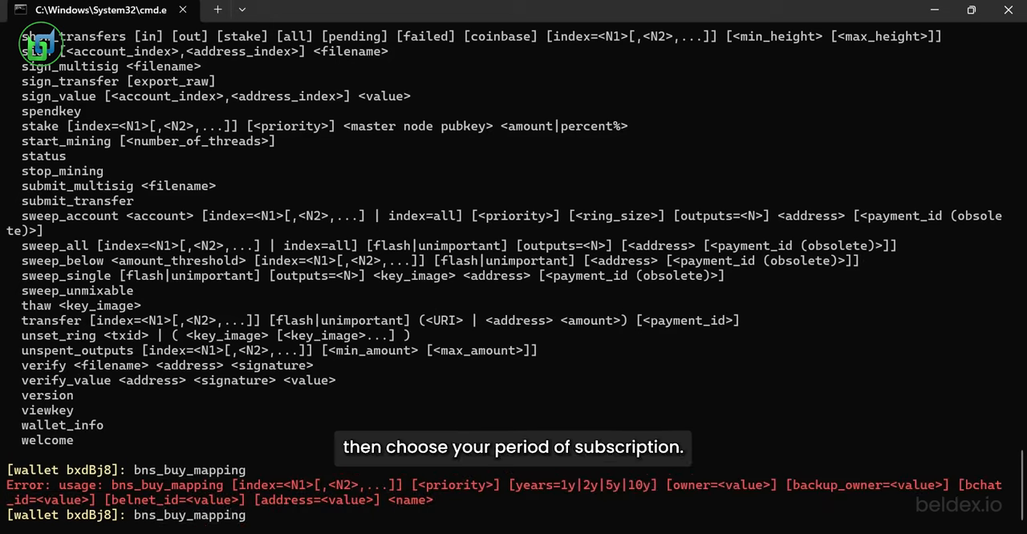
text(years)
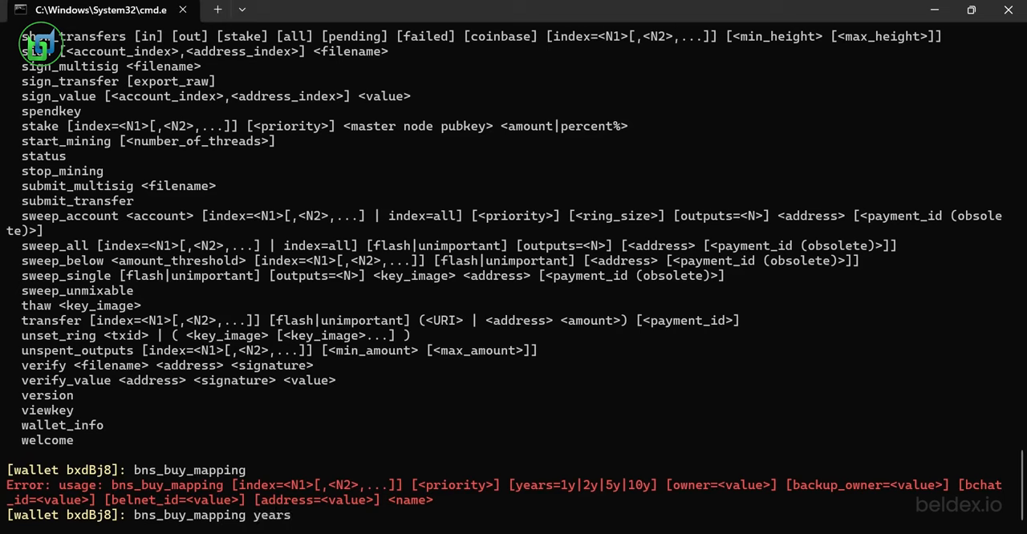
text(=)
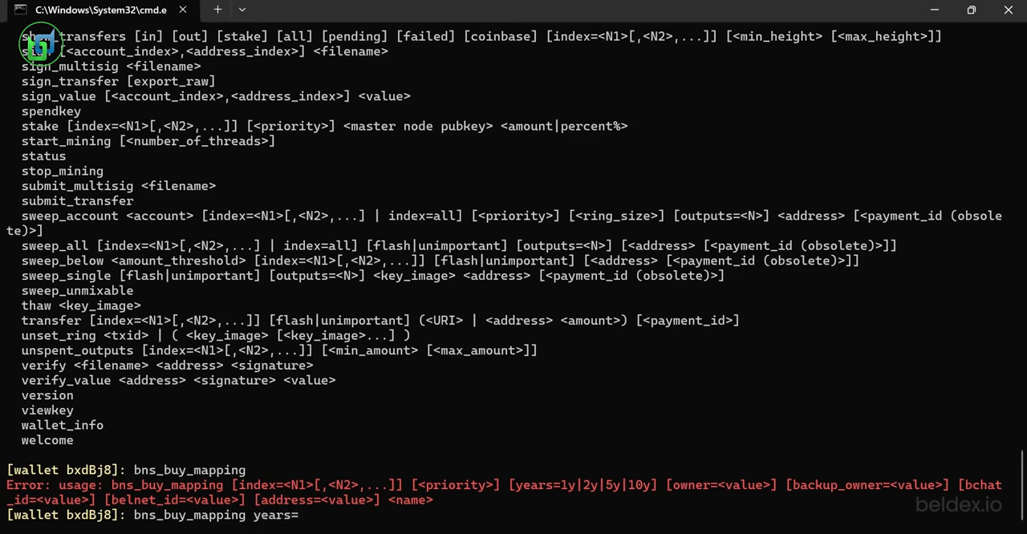
text(1y)
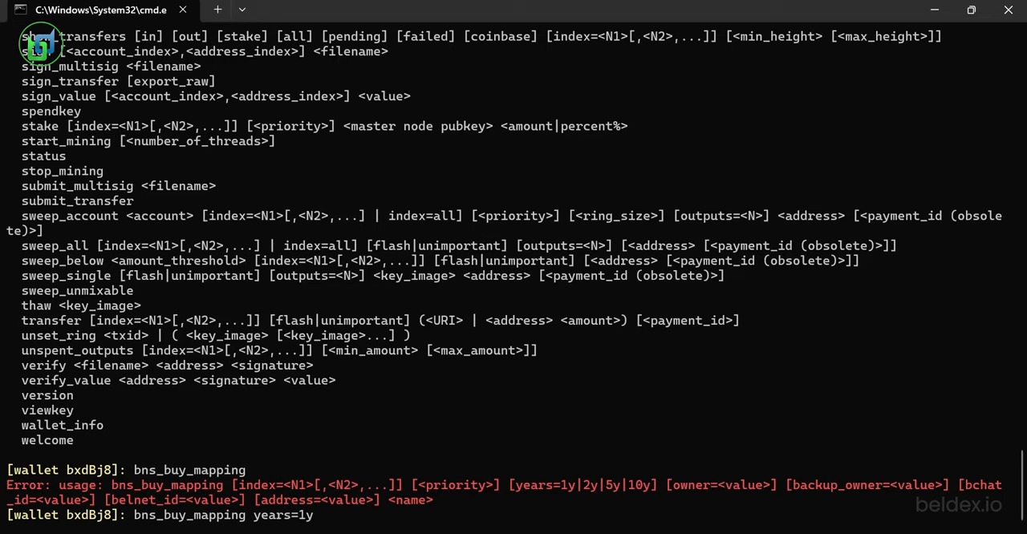
text(owner=)
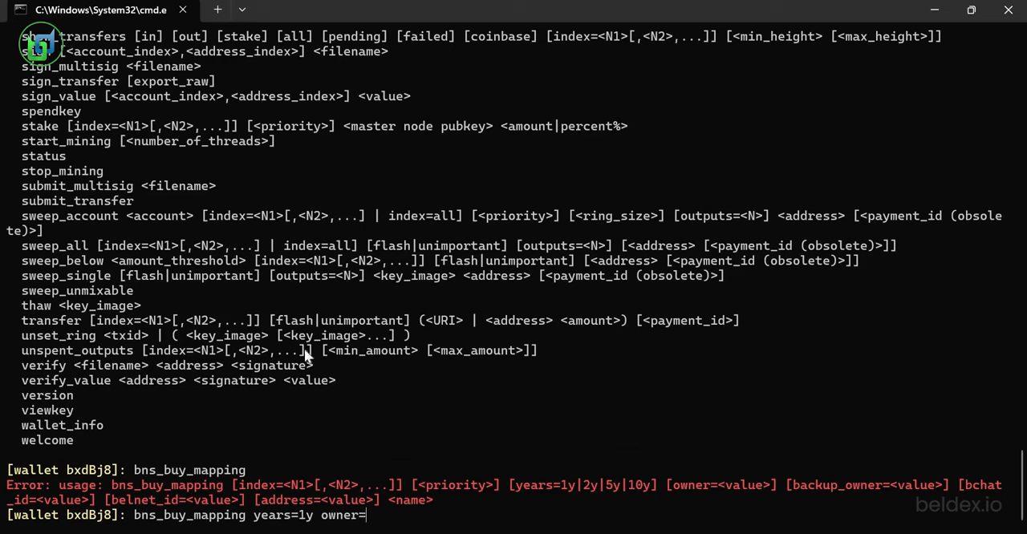
scroll(up, 3)
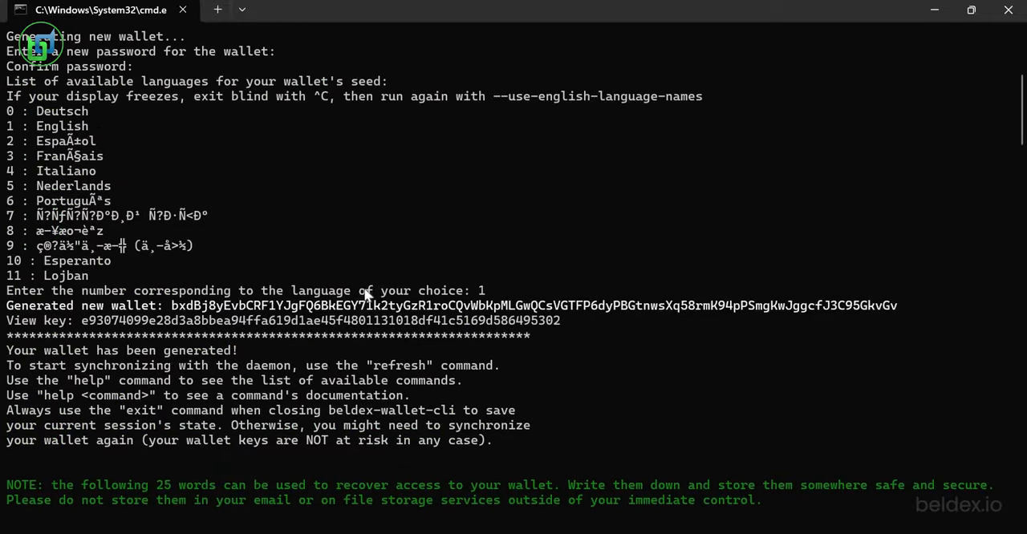
mouse_move(178, 311)
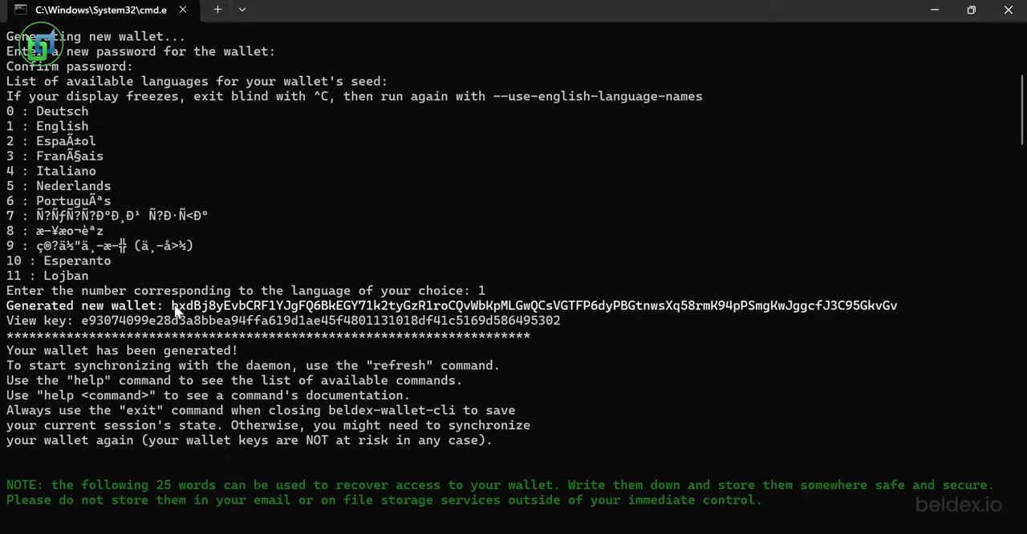
Copy the wallet address, add the bchat_id parameter, and enter the name gabreil
drag(171, 306, 896, 306)
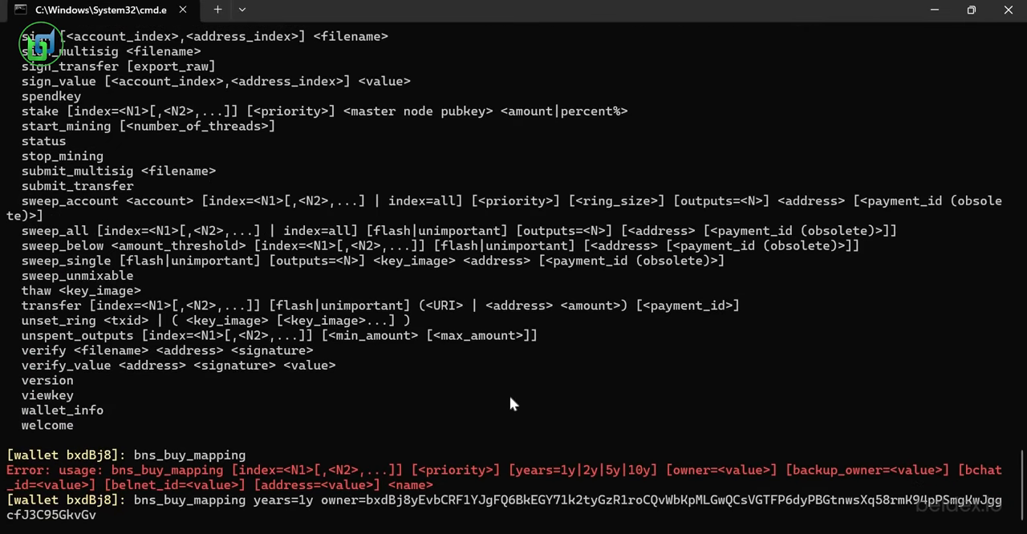
text(bchat)
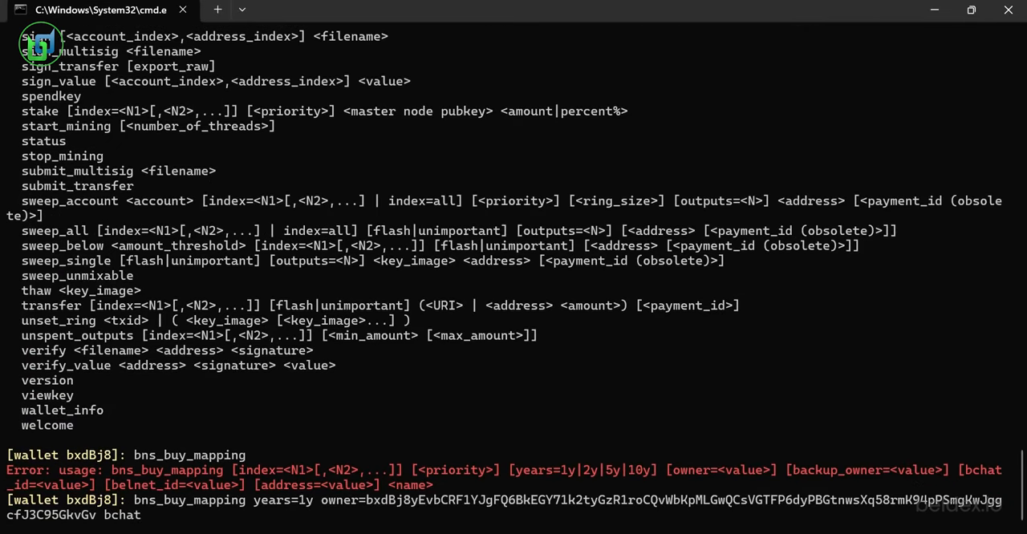
text(_id)
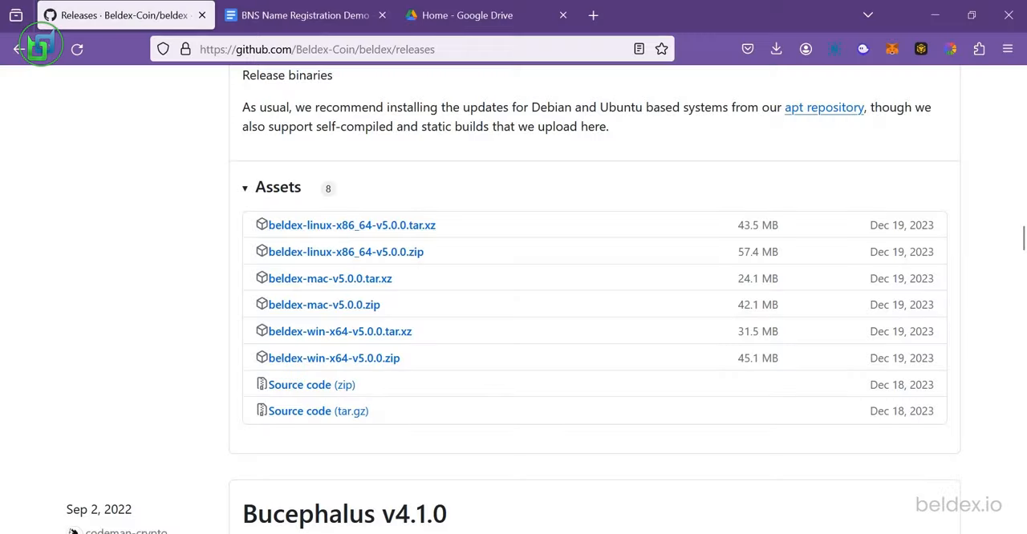
click(305, 14)
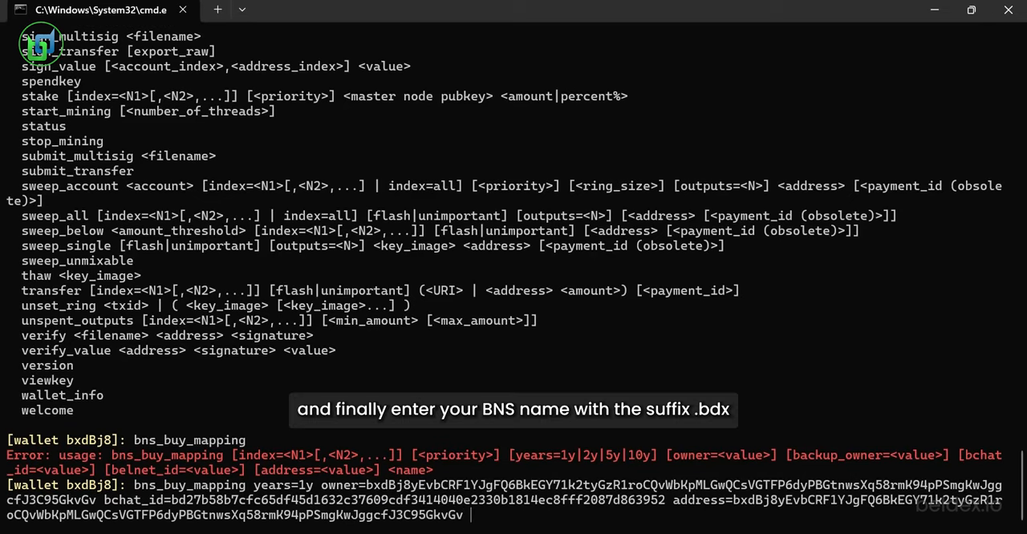
text(gabreil.)
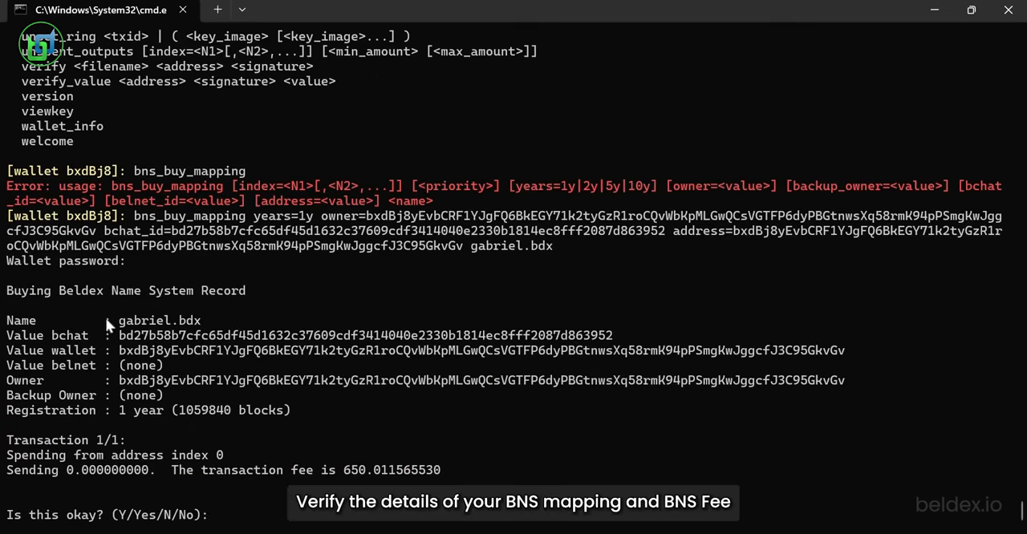
mouse_move(259, 340)
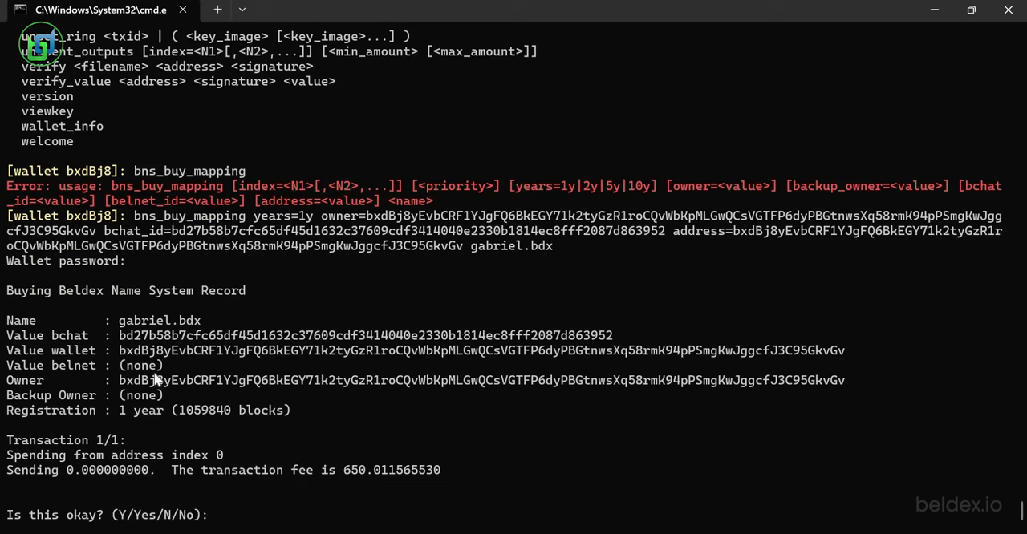
mouse_move(185, 471)
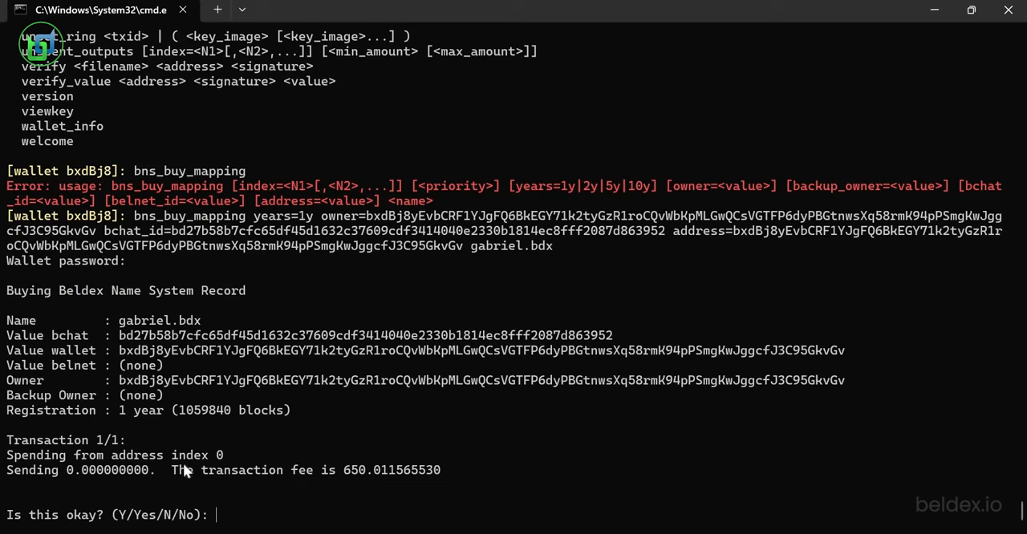
Answer y to confirm the gabriel.bdx purchase transaction
text(y)
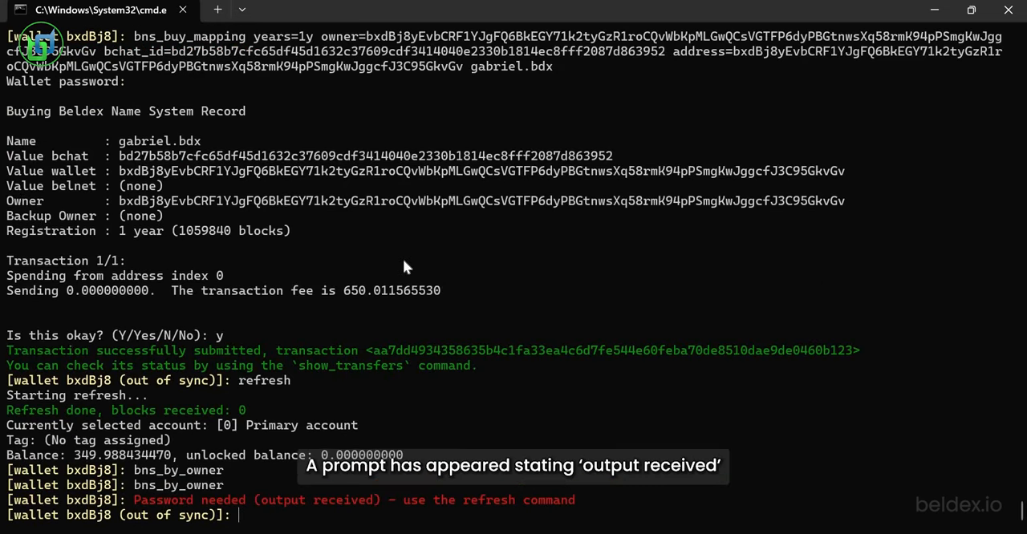
Run refresh to pick up the registration block and select its transaction ID
text(refresh)
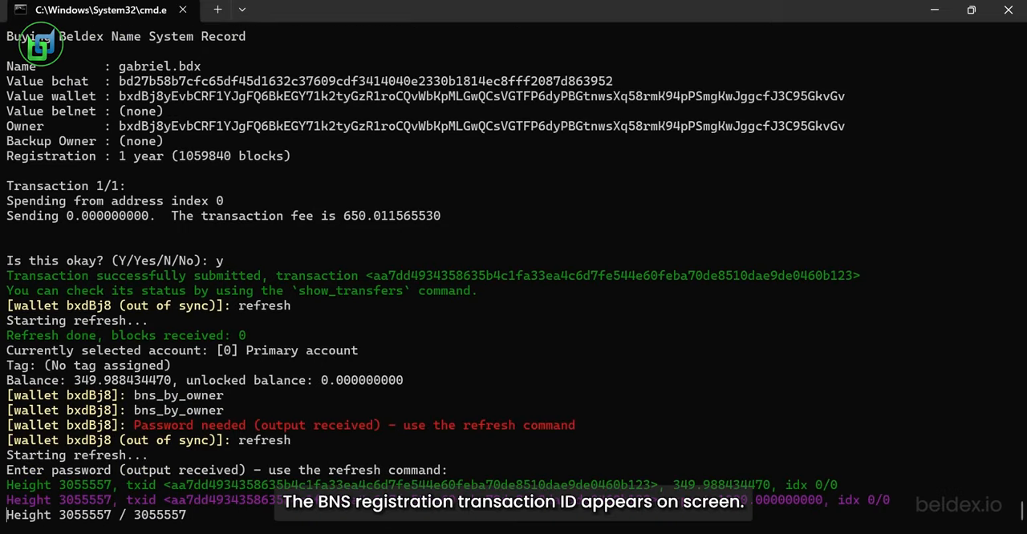
scroll(down, 3)
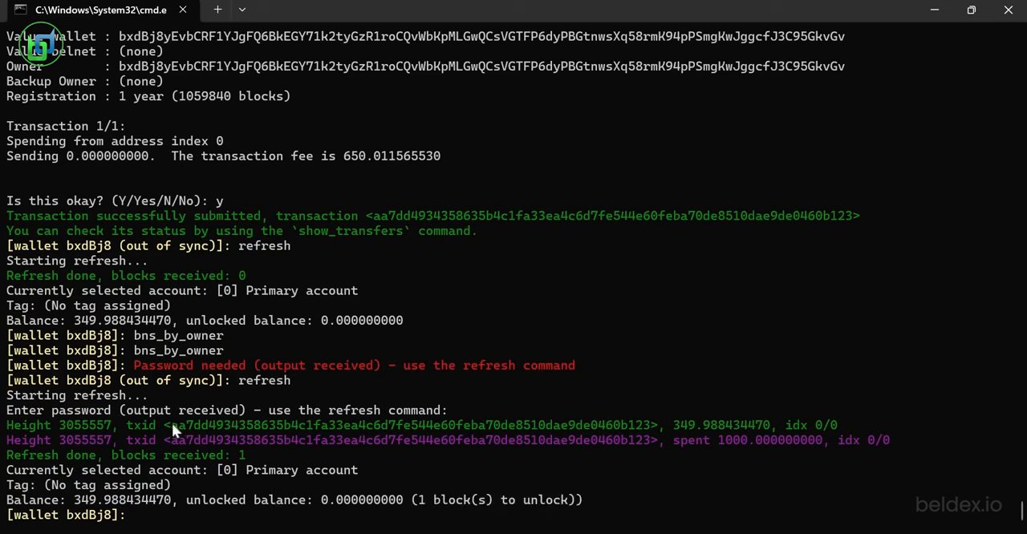
drag(171, 425, 644, 426)
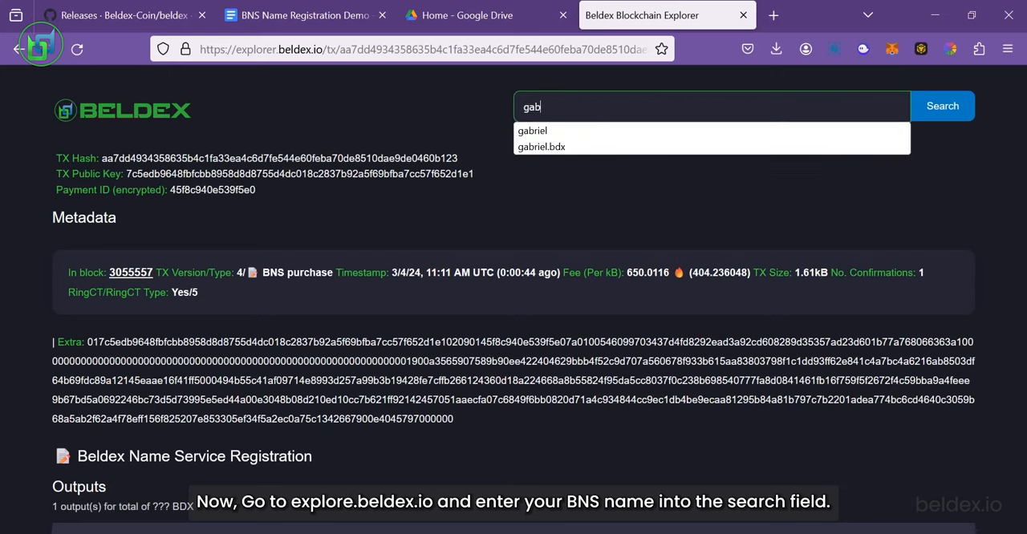
Search the explorer for 'gabriel' and review its BChat and wallet mappings
click(531, 130)
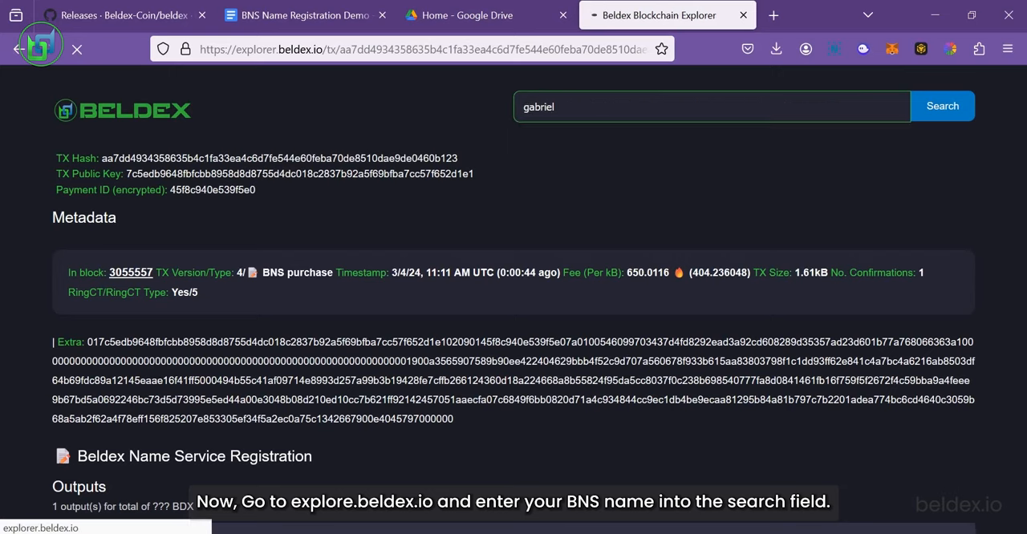
click(942, 105)
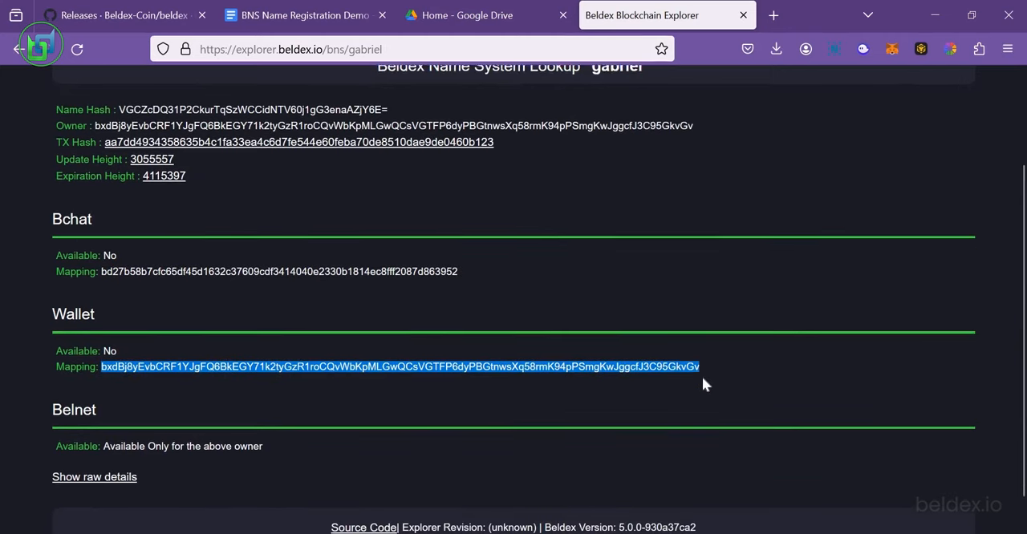
scroll(up, 3)
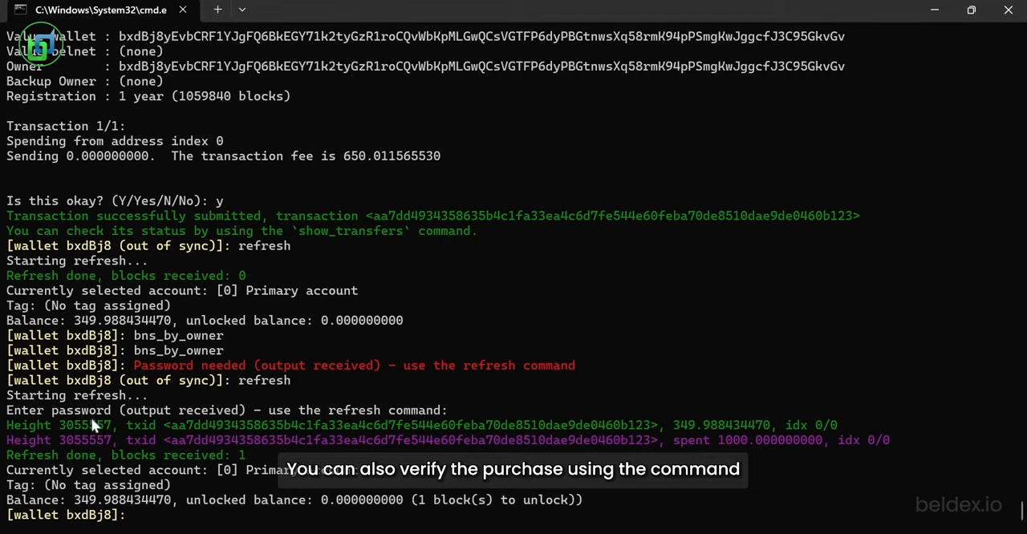
Run bns_by_owner to list gabriel.bdx's mappings, then begin typing bns_update
text(bns_by_owner)
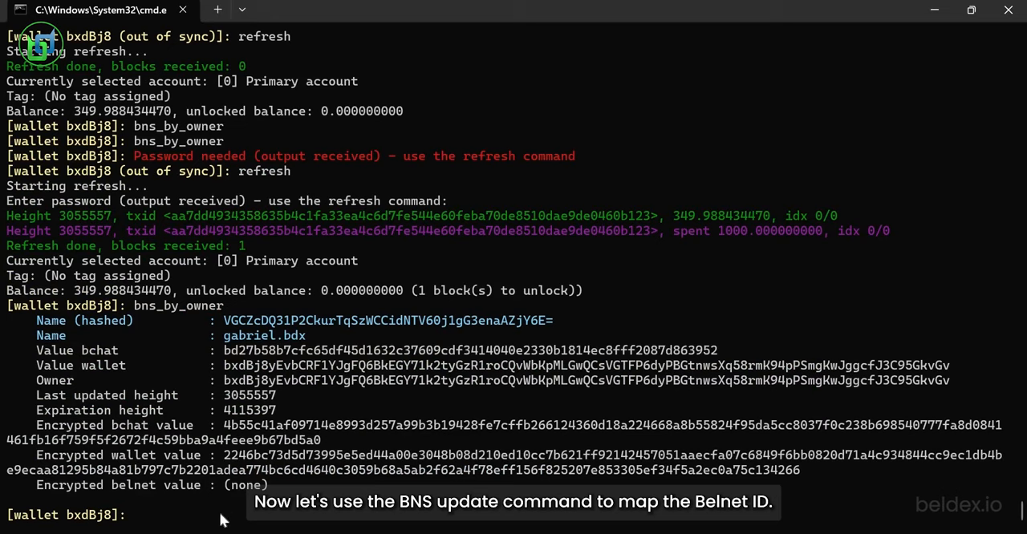
text(bns_update_)
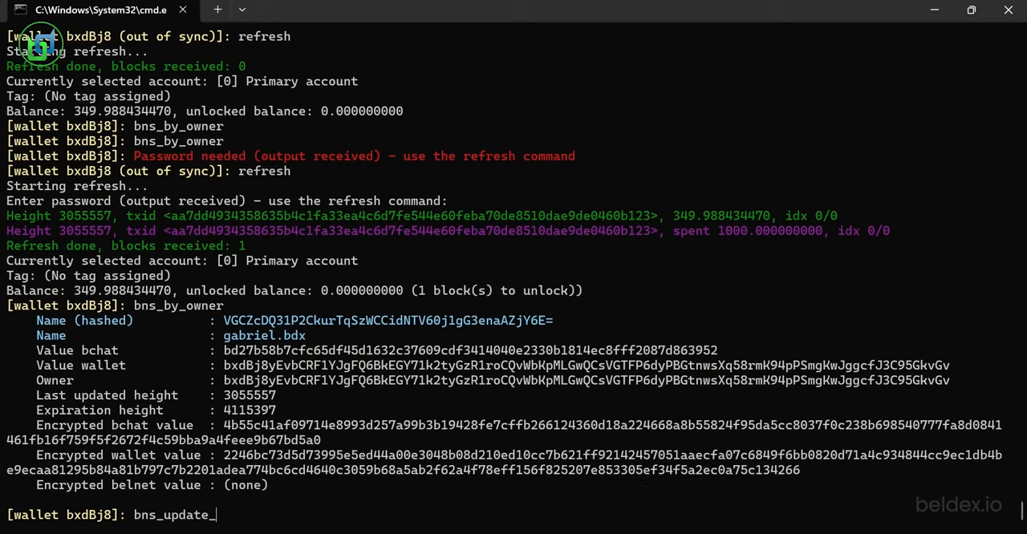
key(Return)
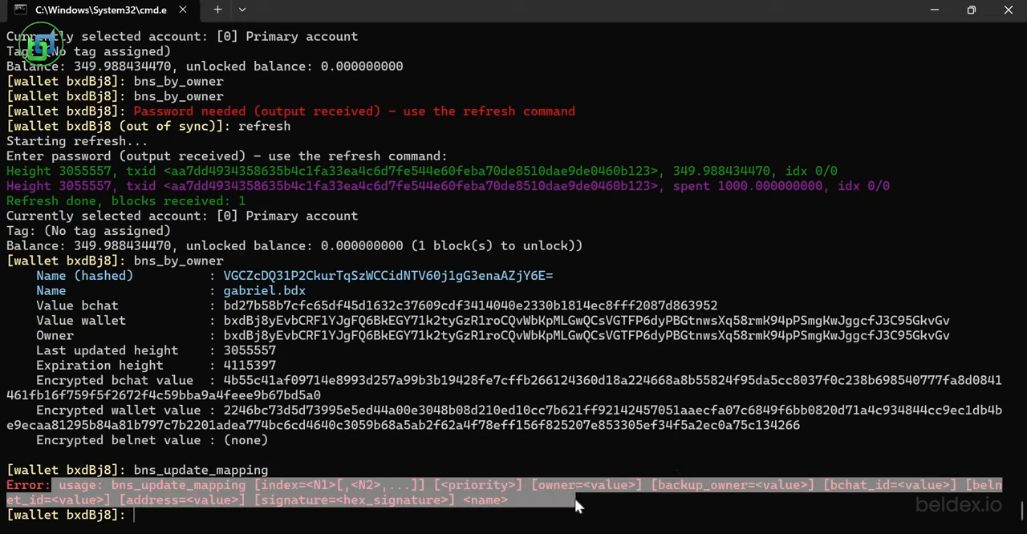
text(bns_update_)
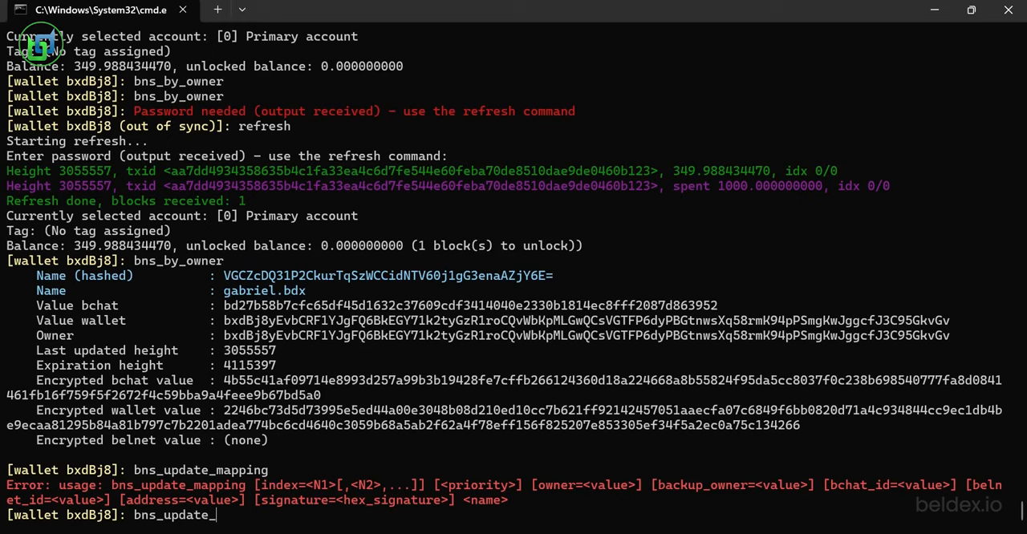
text(mapping)
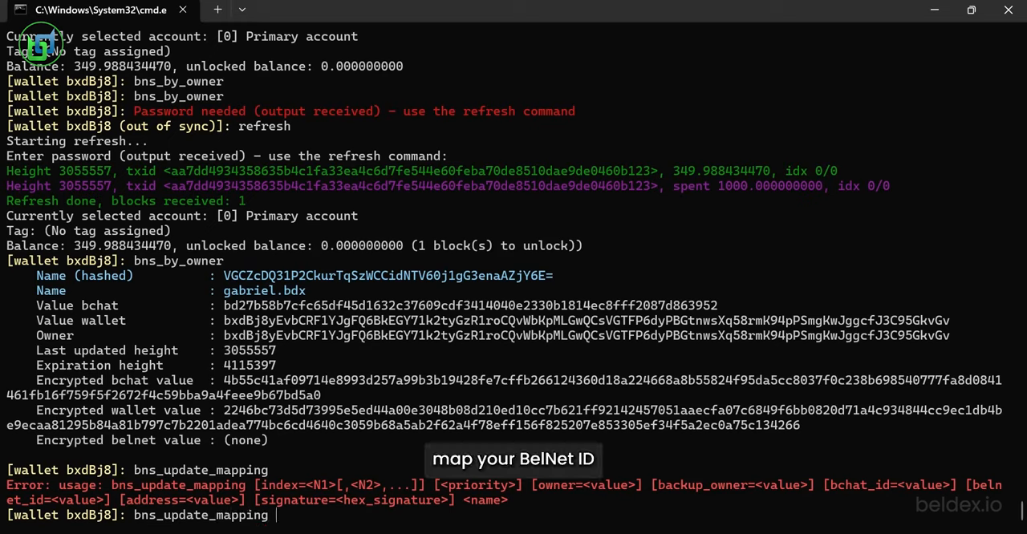
text(b)
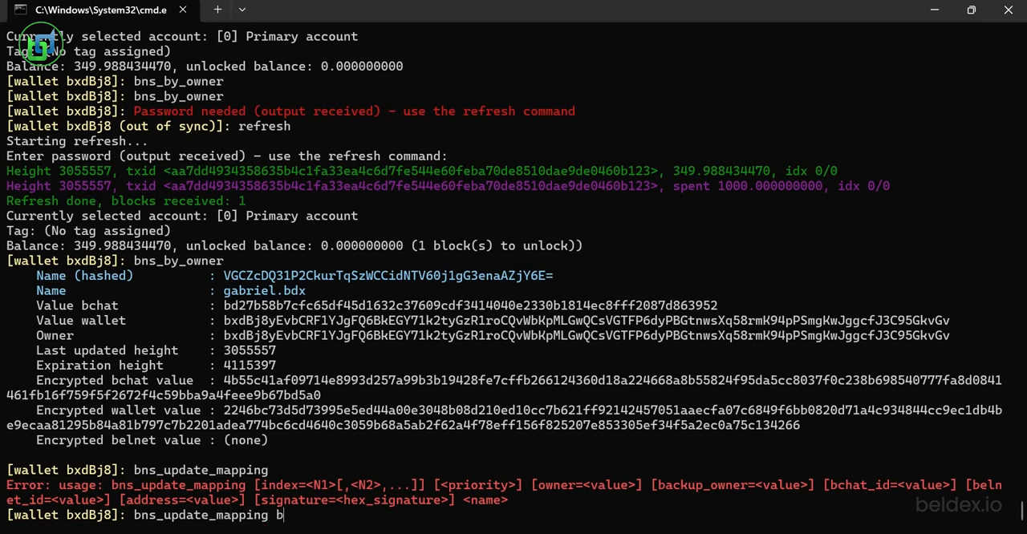
text(elnet)
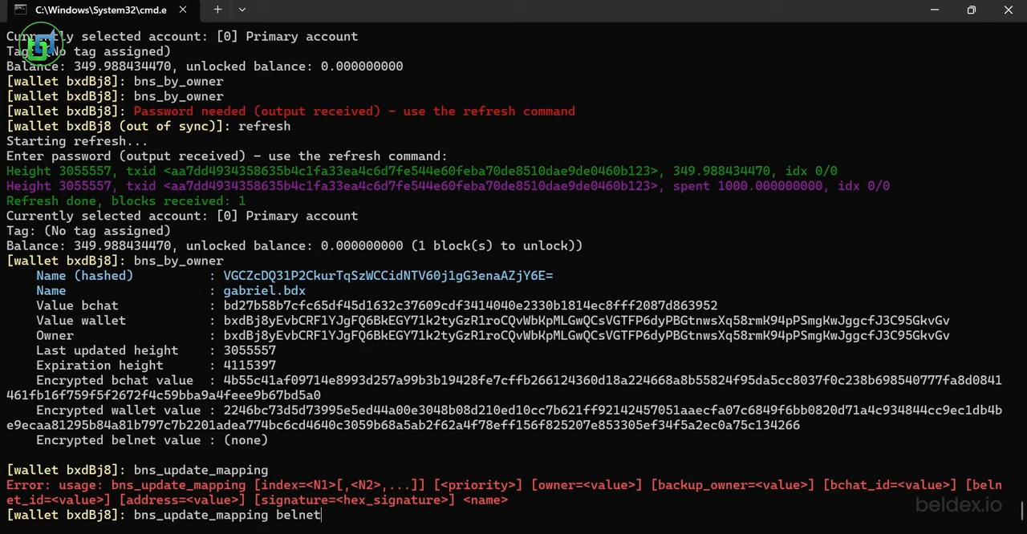
text(_id=)
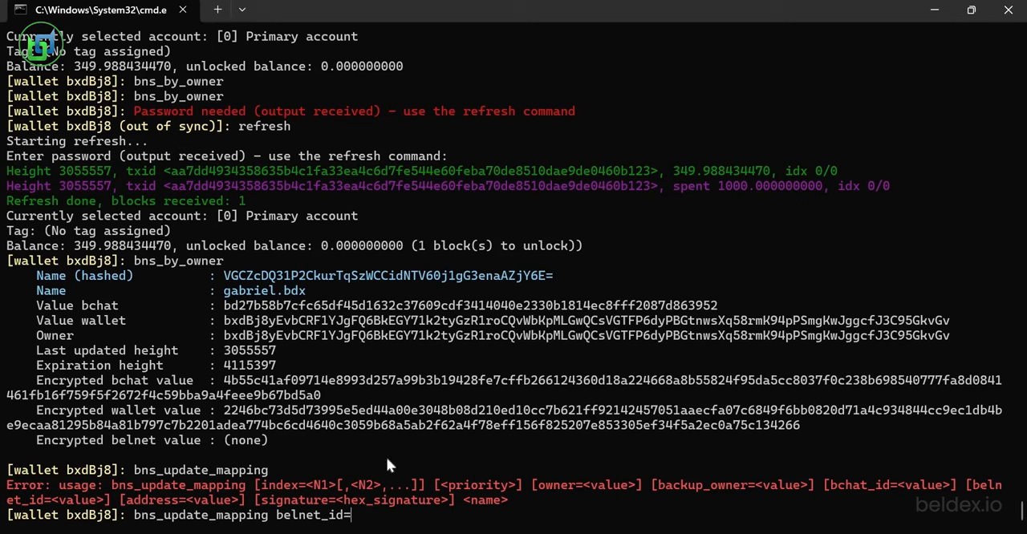
text(675wmqqbzg6nqs688e1n3bti6ter4kt5q4u5bs1c4quutpnyxsxy.bdx)
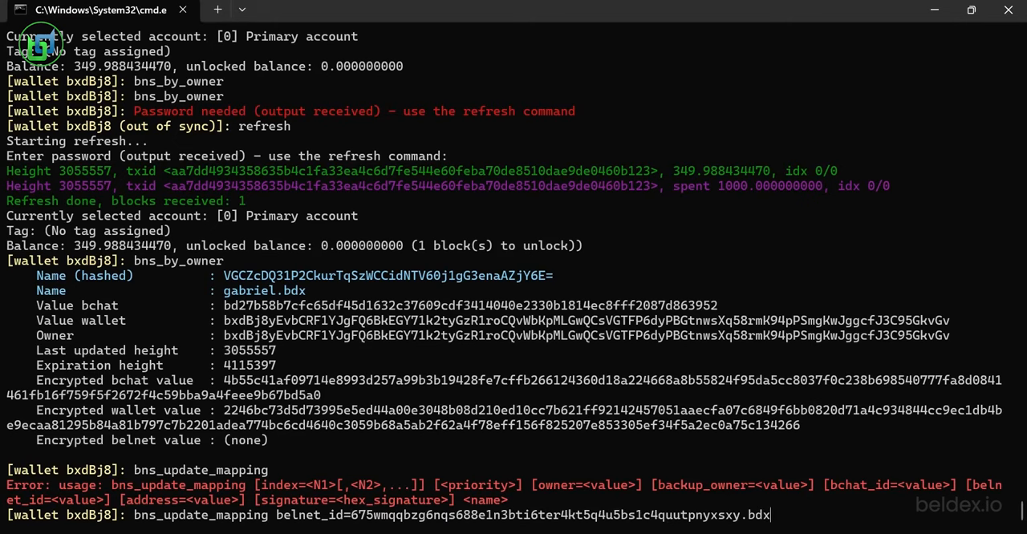
text(gabr)
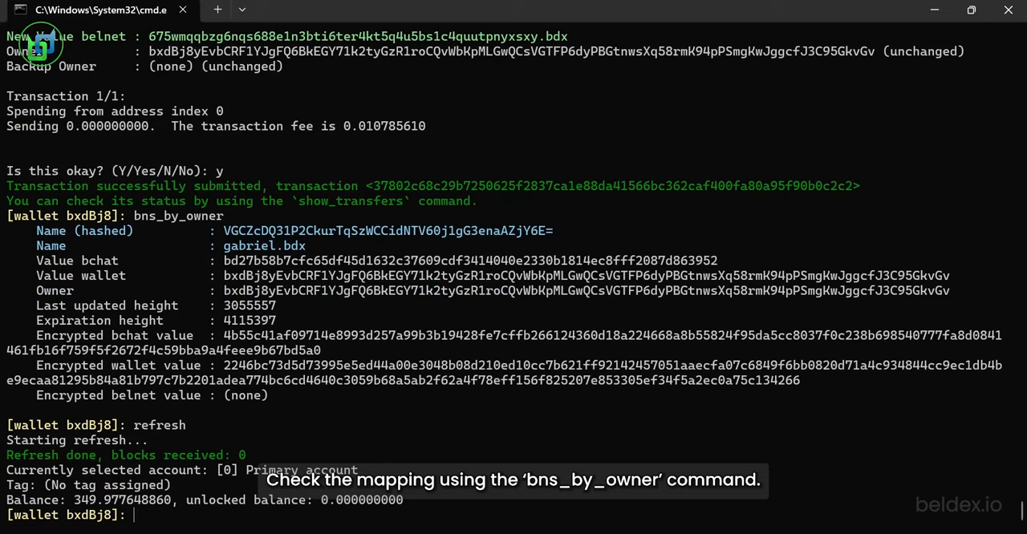
Confirm the Belnet ID update with password and 'y', then run bns_by_owner and refresh
text(bns_by_owne)
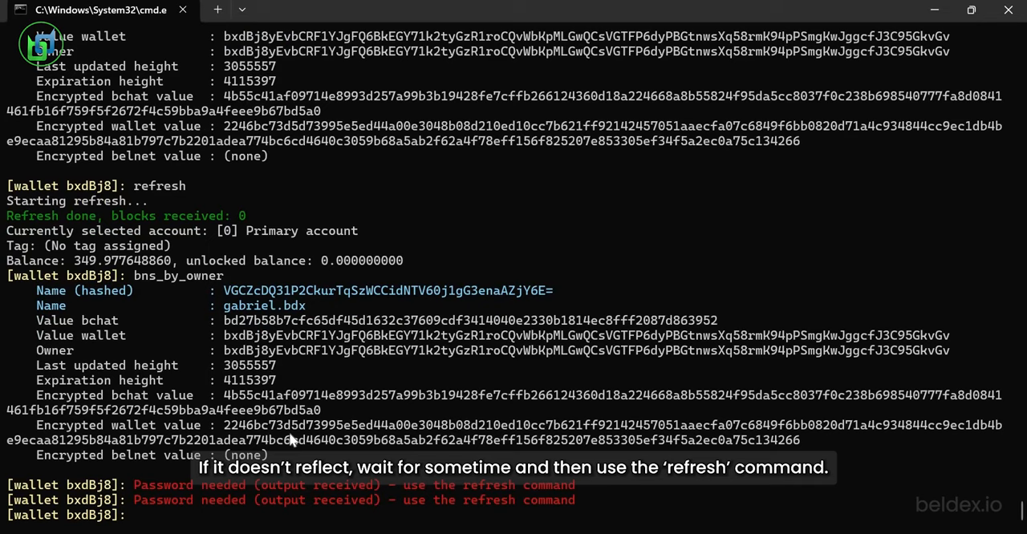
text(refresh)
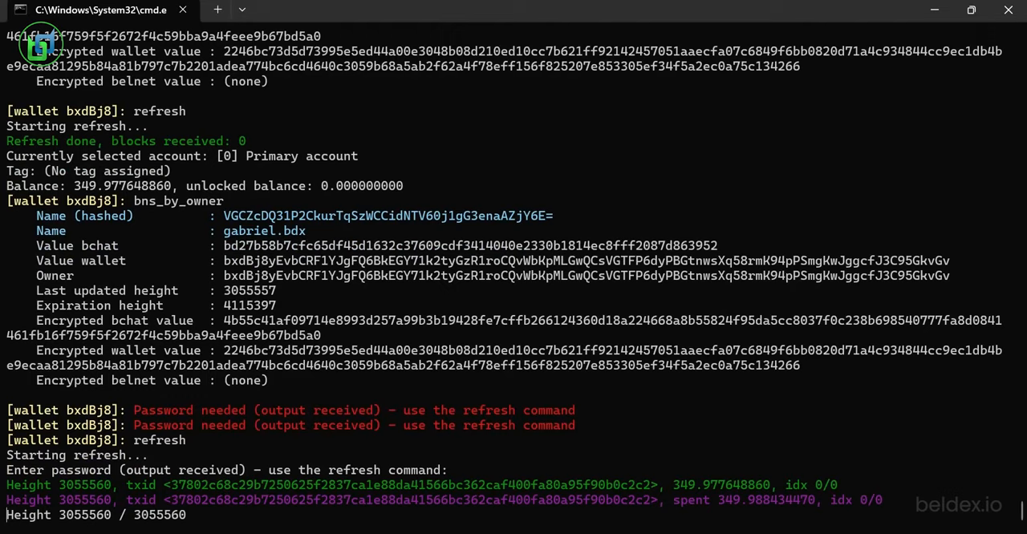
Run bns_by_owner to check gabriel.bdx's Belnet value, updated at height 3055560
scroll(down, 3)
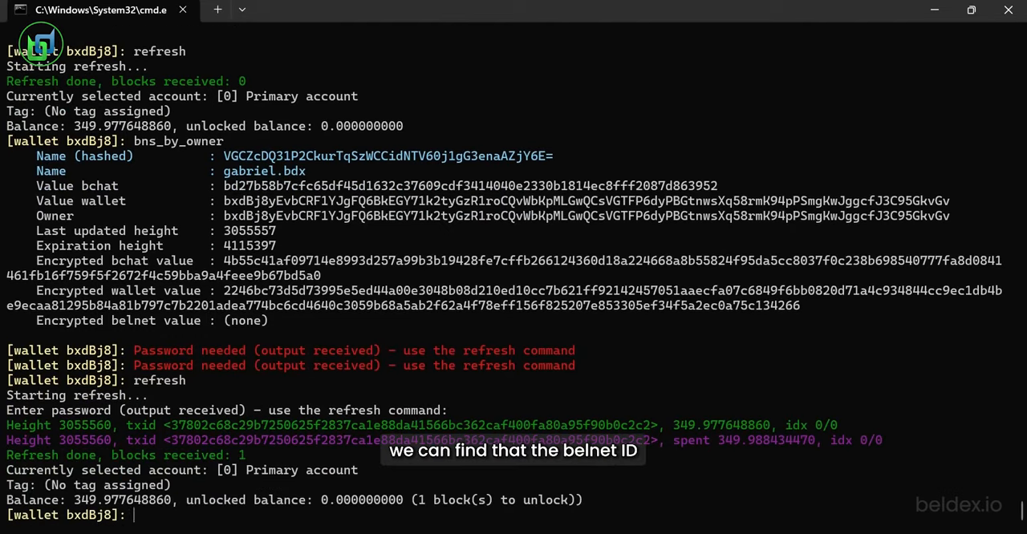
text(bns_by_owner)
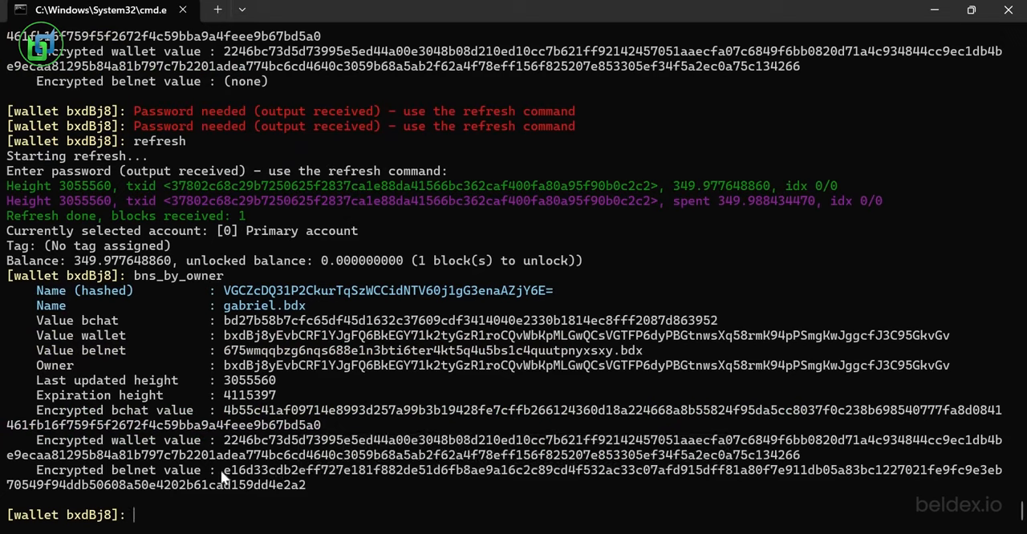
mouse_move(692, 357)
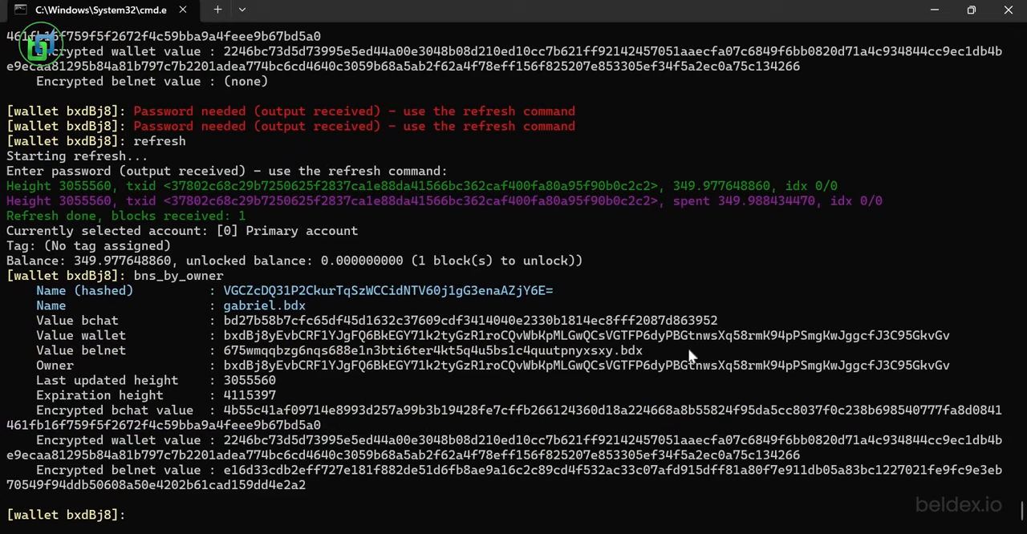